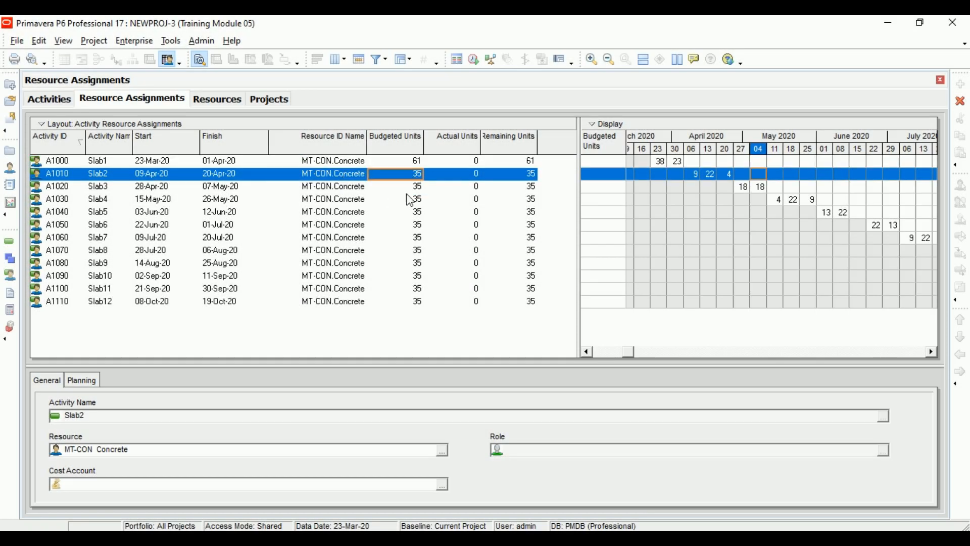
Step: Switch from the P6 Slab12 assignment to the Revit model and bring it to a front view
click(414, 301)
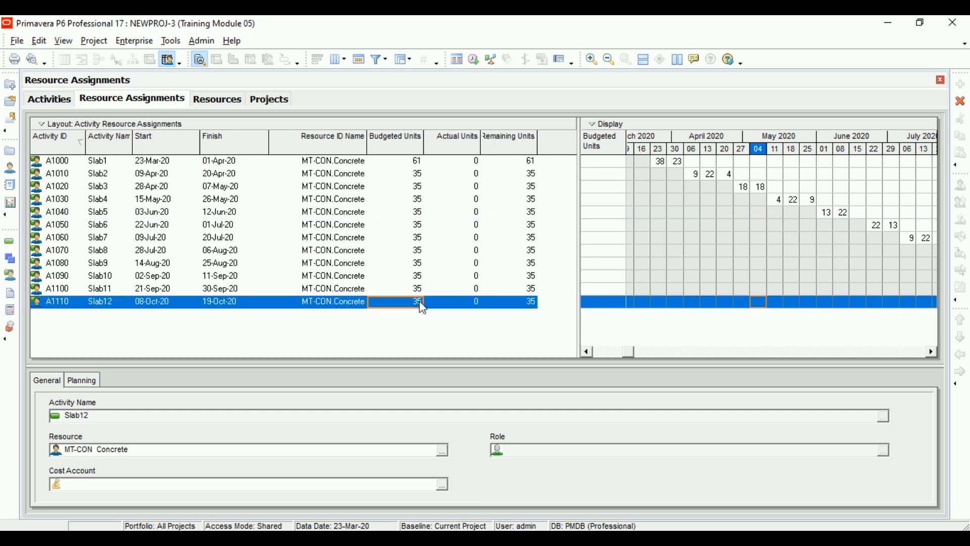
mouse_move(71, 120)
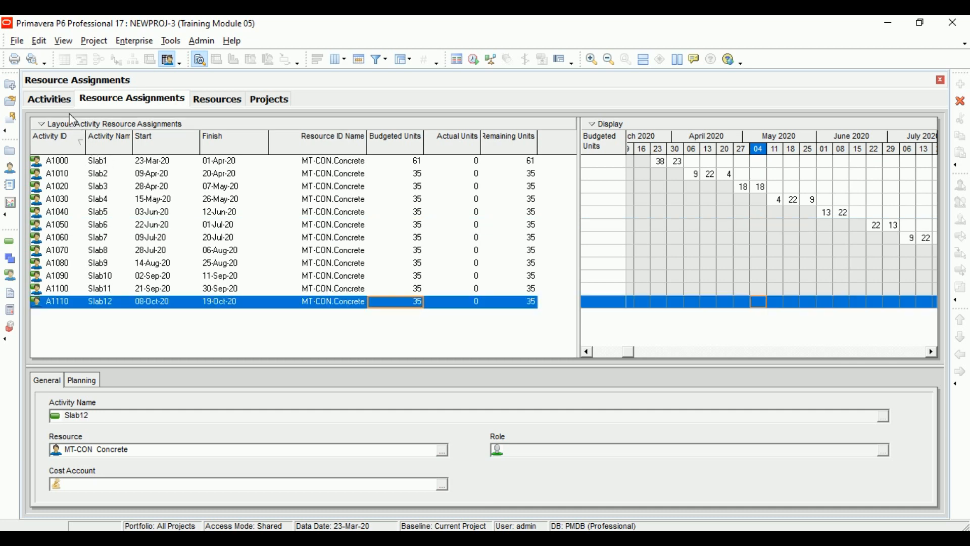
click(48, 99)
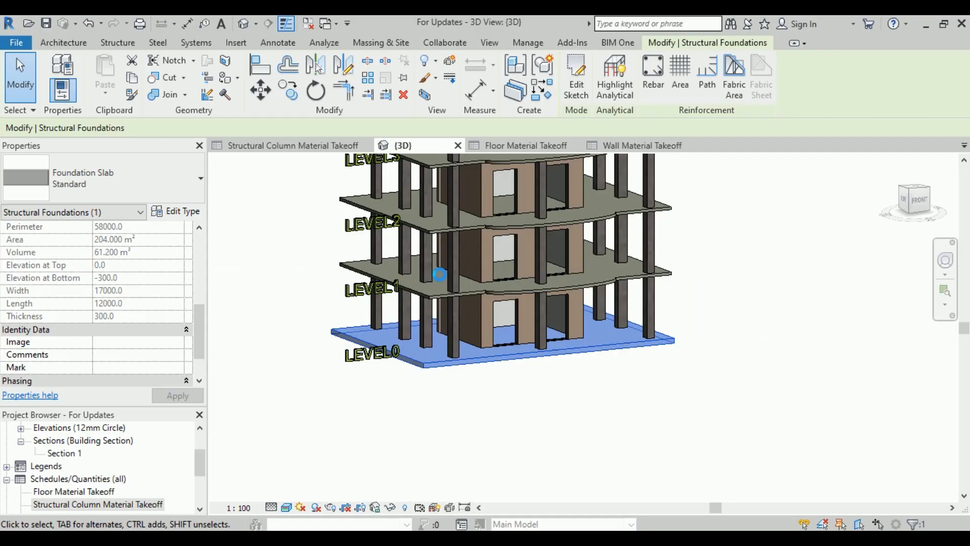
drag(440, 274, 562, 419)
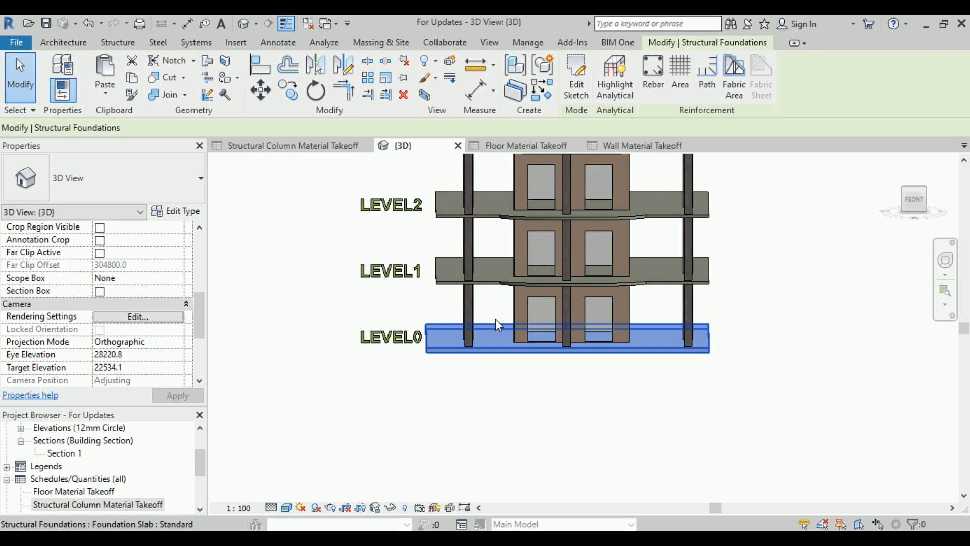
click(468, 309)
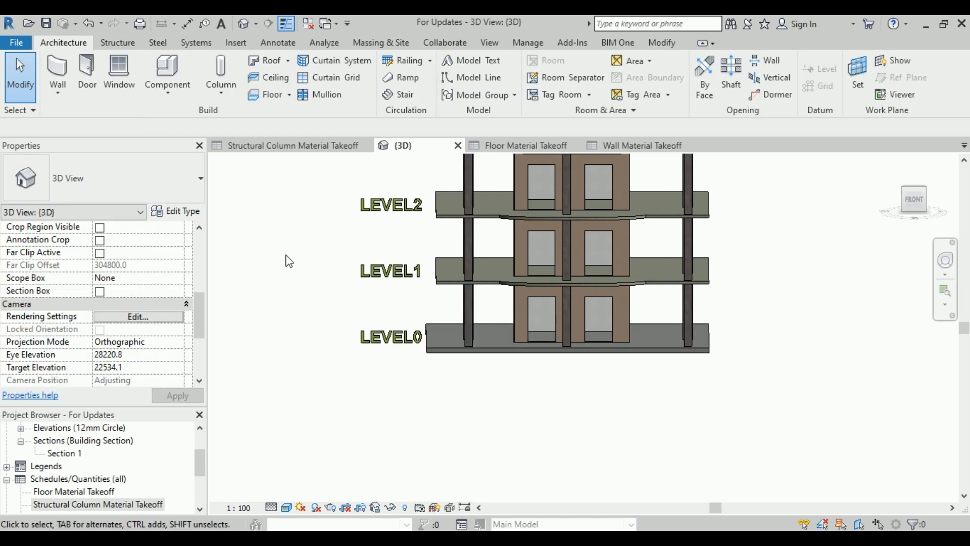
Step: Flip between the Structural Column and Wall Material Takeoff schedules
click(291, 144)
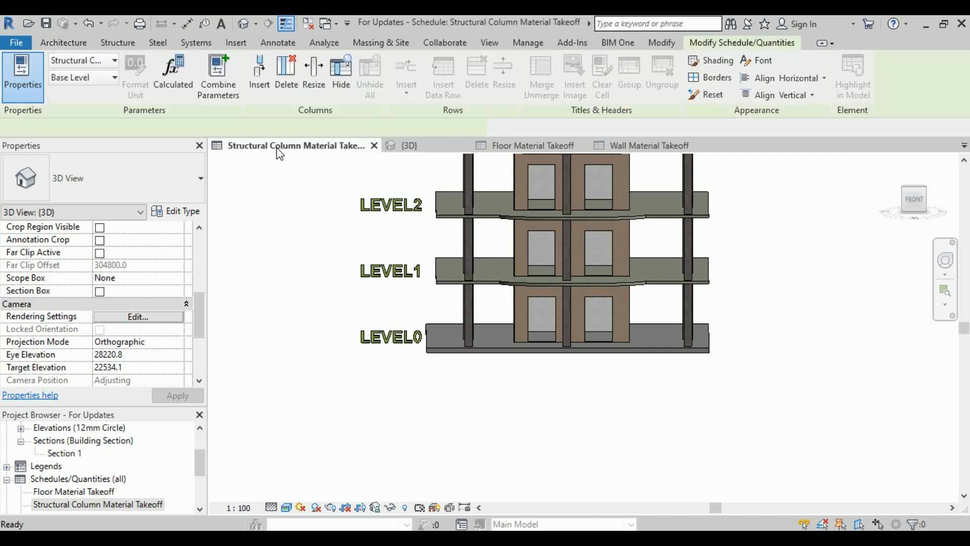
click(291, 146)
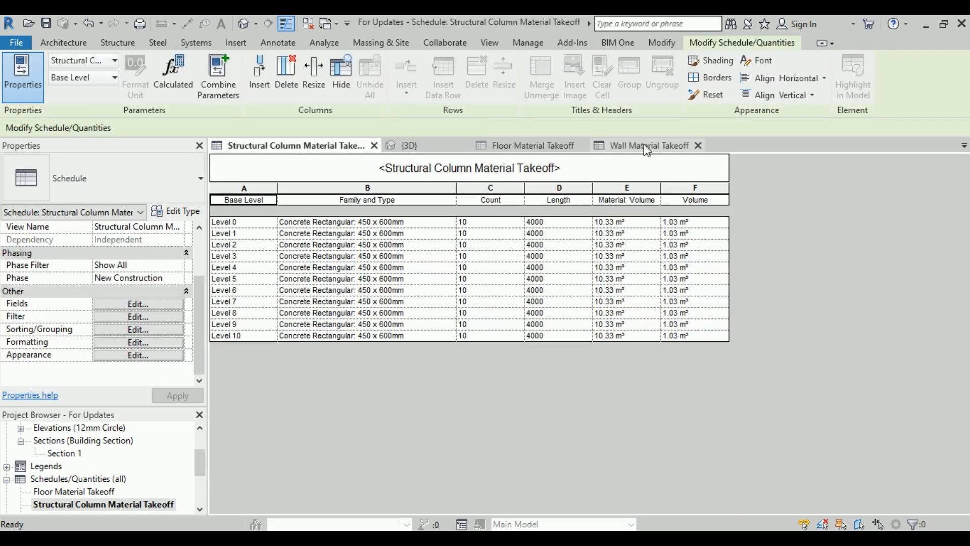
click(649, 145)
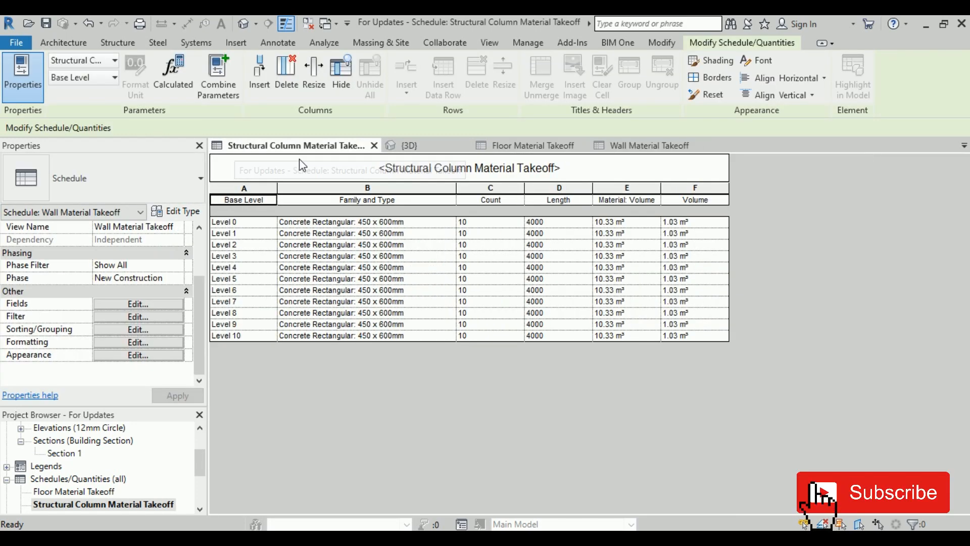
click(641, 144)
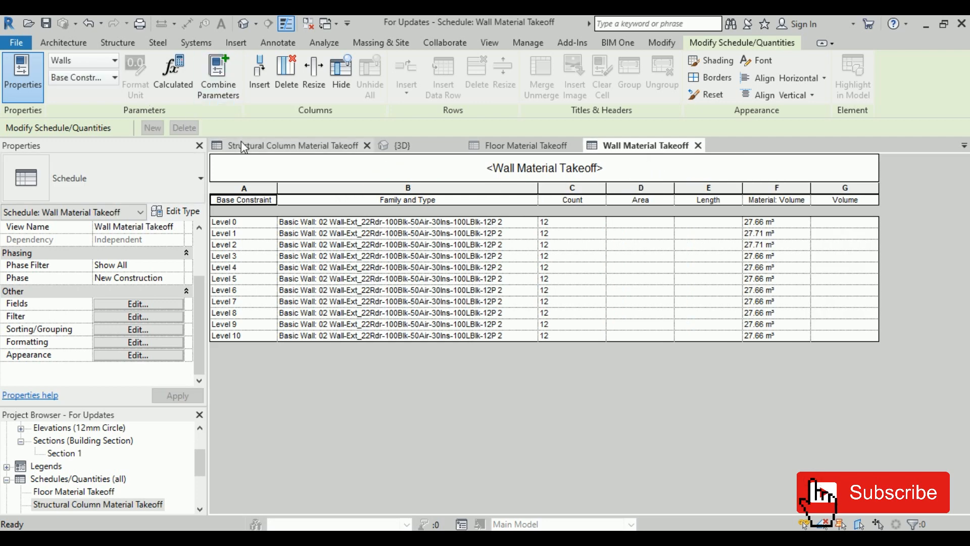
Step: Export Structural Column Material Takeoff.txt as a delimited report, overwriting the existing file
click(16, 42)
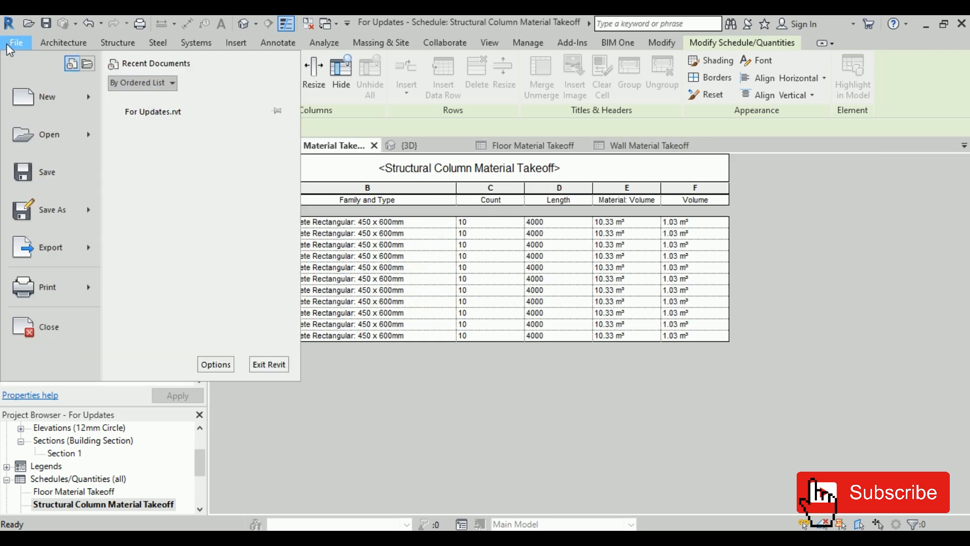
mouse_move(49, 246)
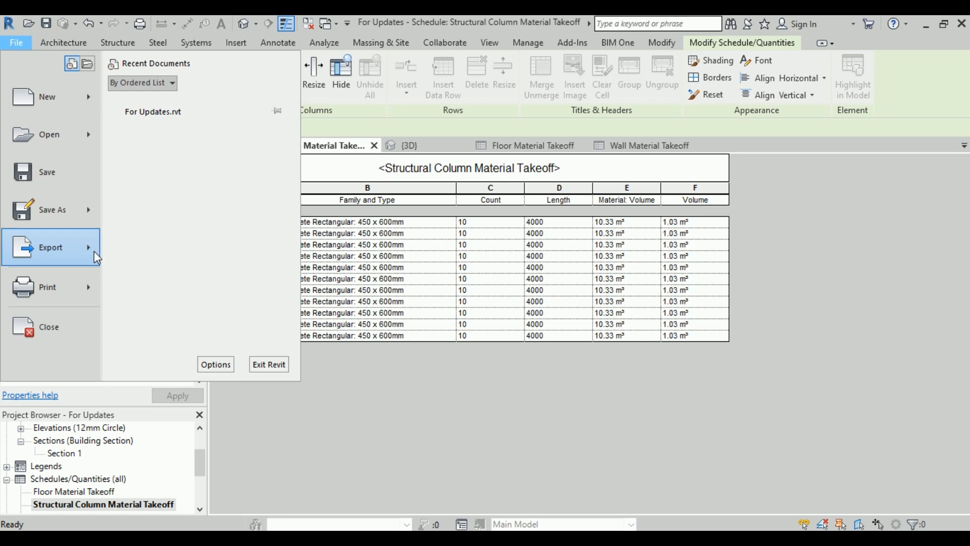
click(51, 246)
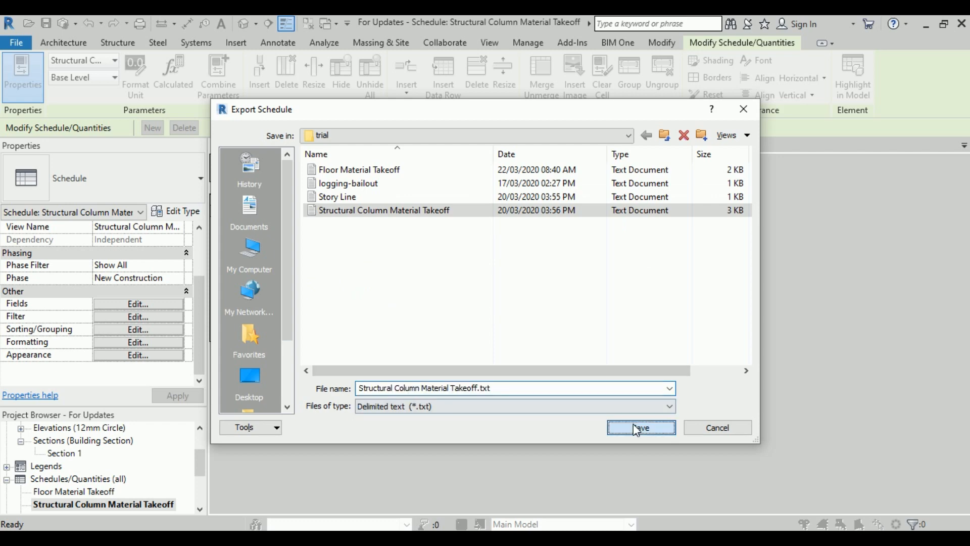
mouse_move(536, 328)
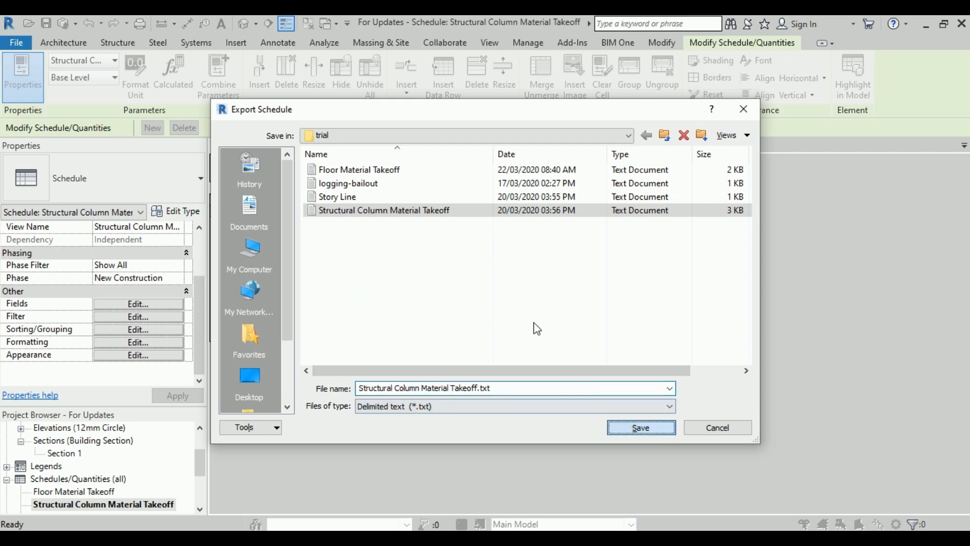
click(641, 426)
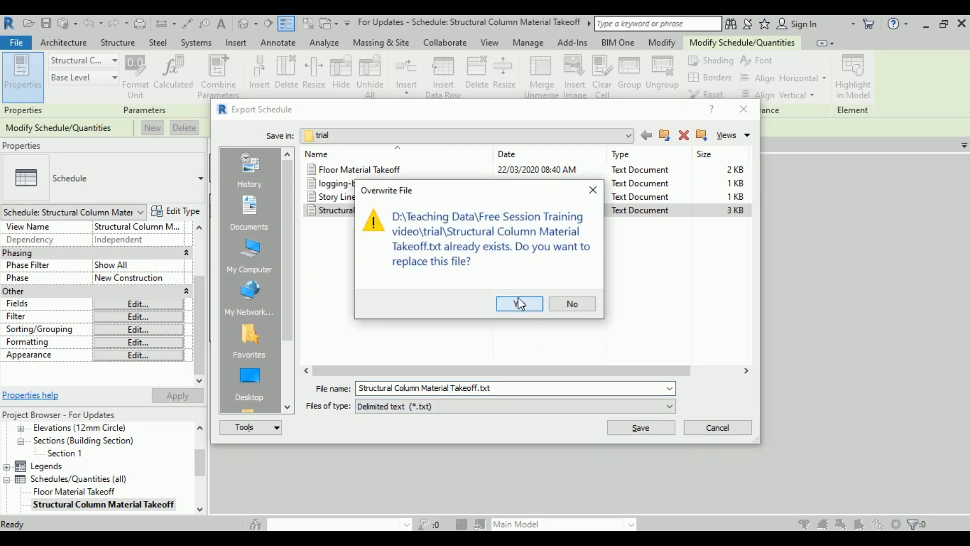
click(519, 303)
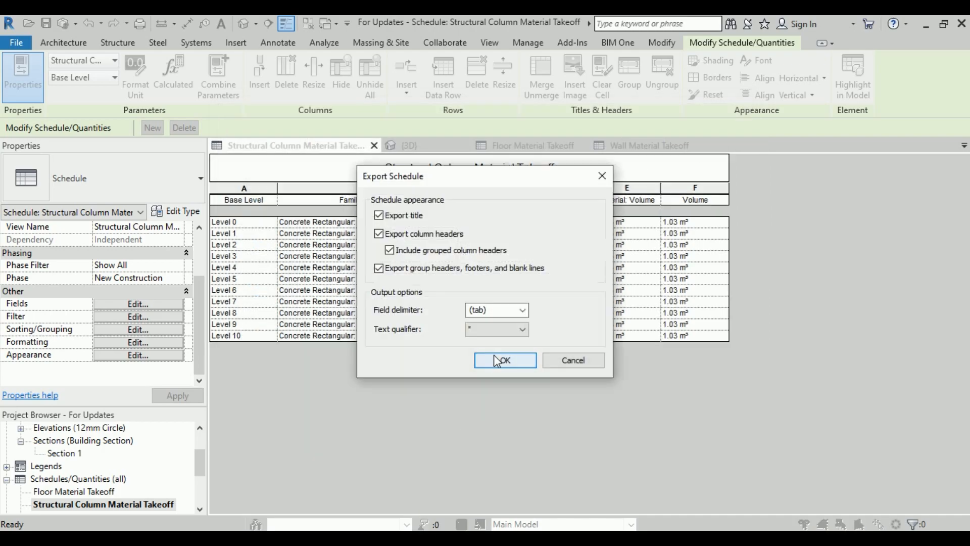
click(505, 360)
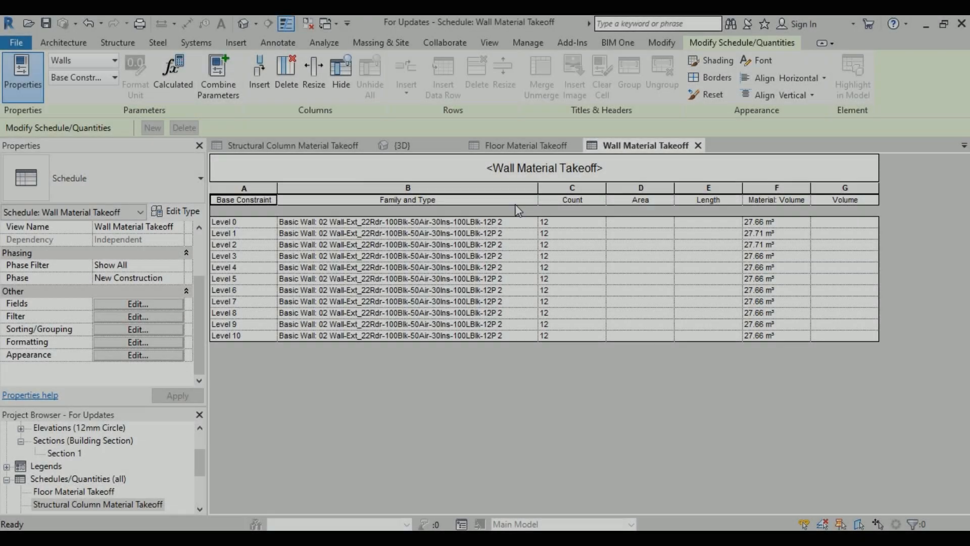
Step: Export Wall Material Takeoff.txt as a delimited schedule report to the trial folder
click(15, 43)
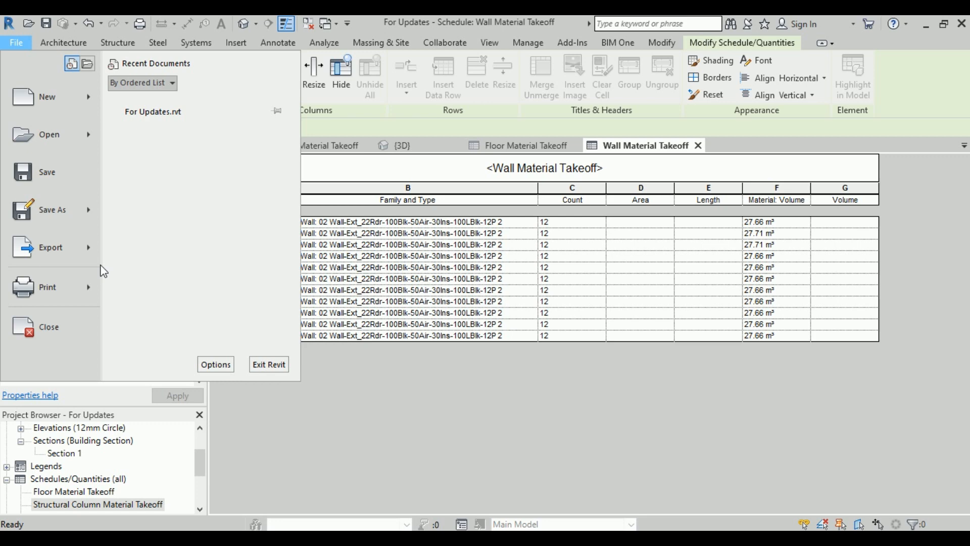
click(51, 247)
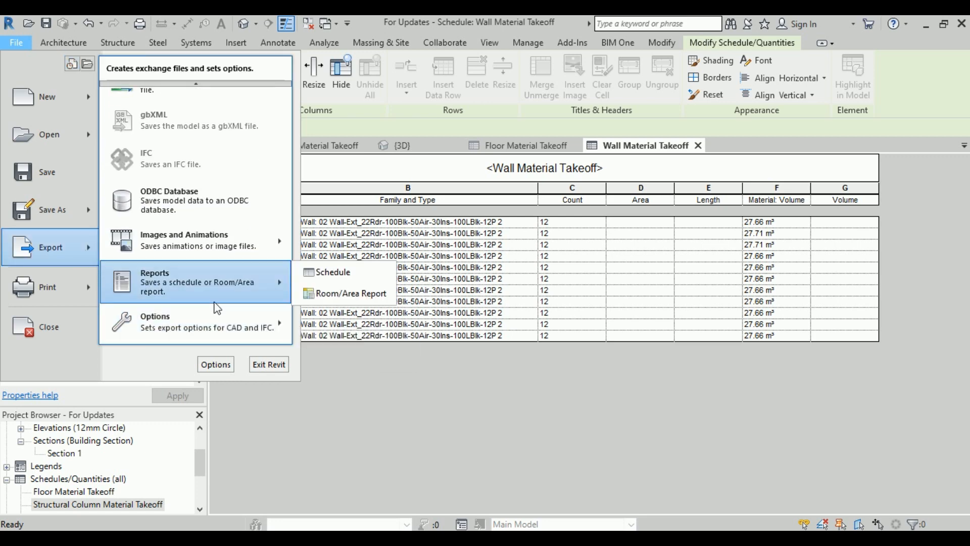
click(333, 272)
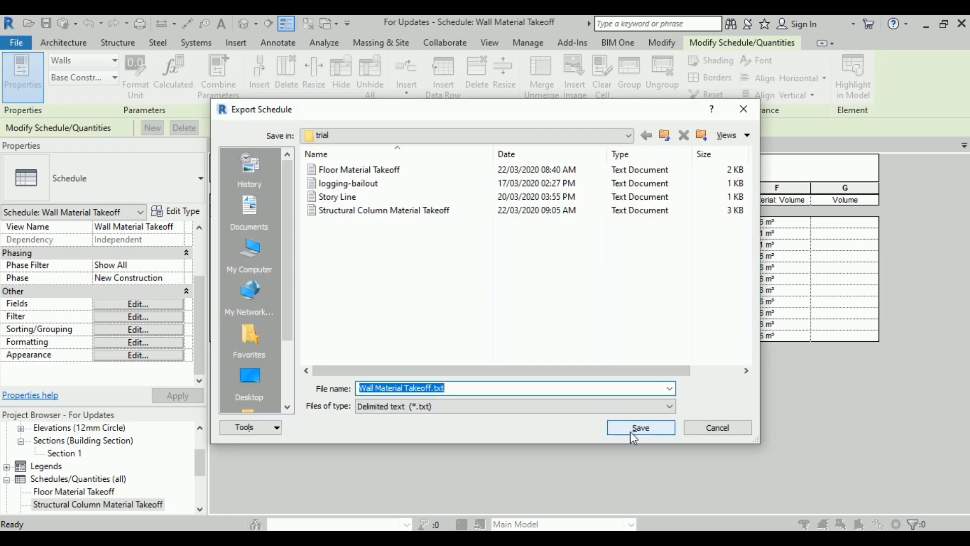
click(640, 427)
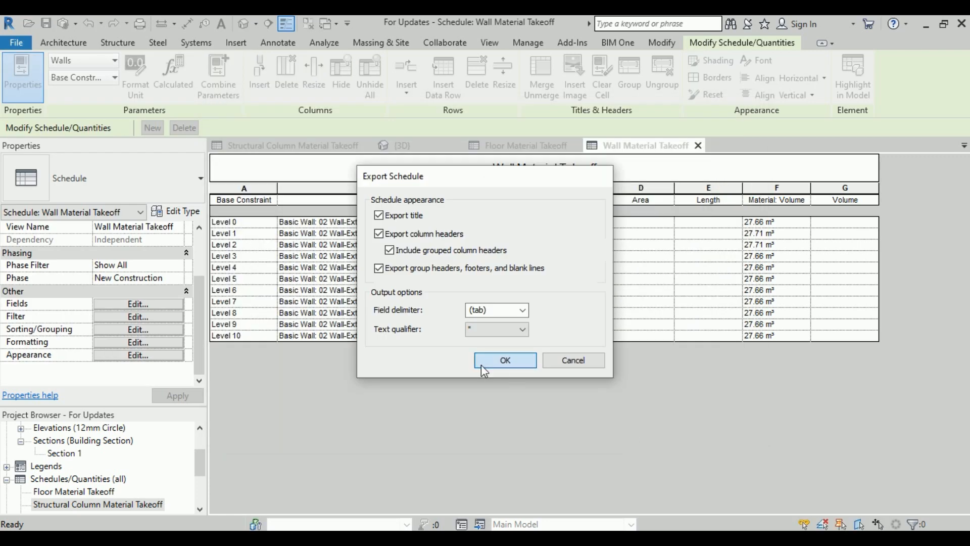
click(506, 360)
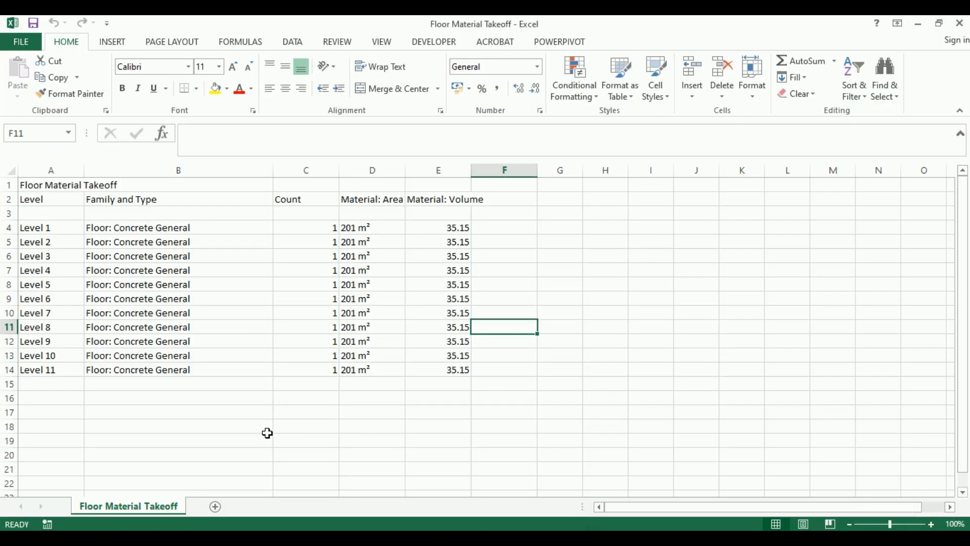
Step: Import the column takeoff text file into a new Excel sheet
click(214, 507)
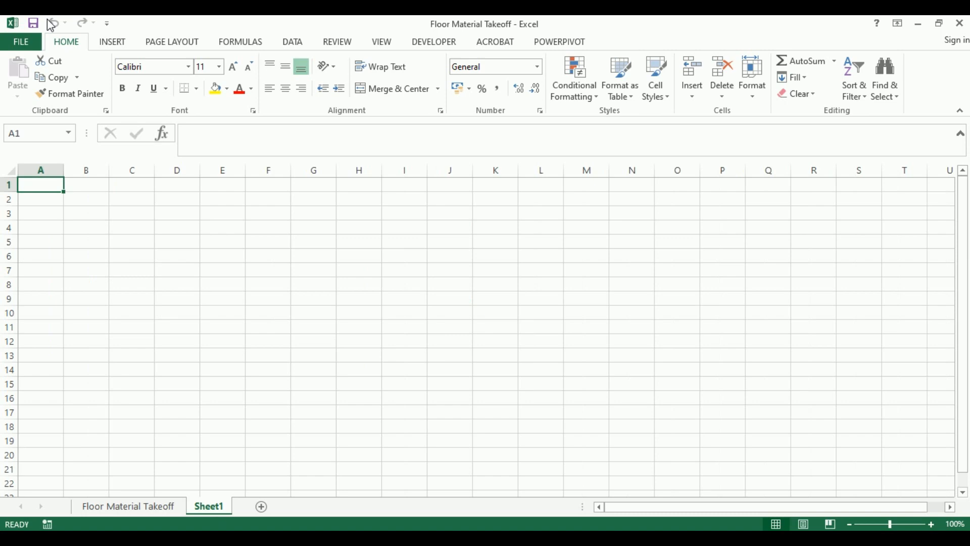
click(20, 42)
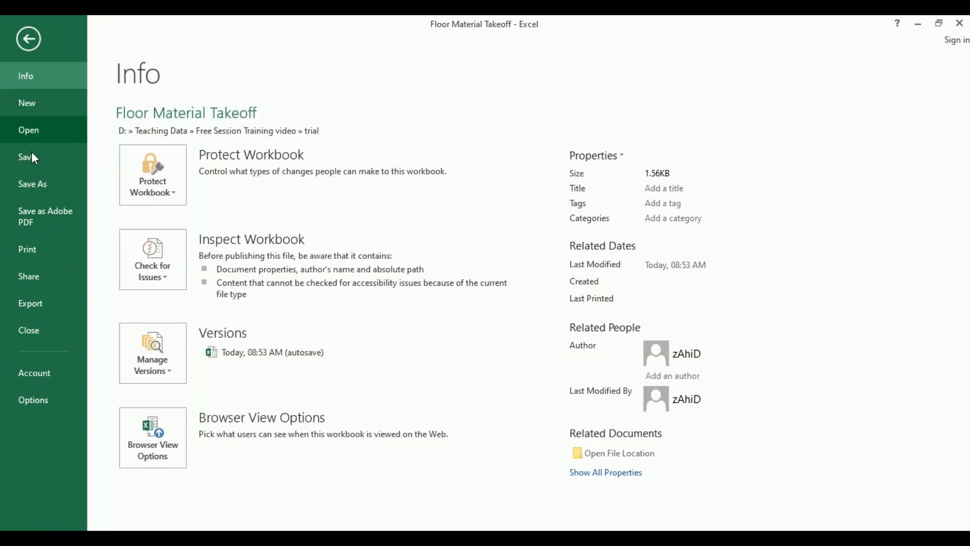
mouse_move(43, 130)
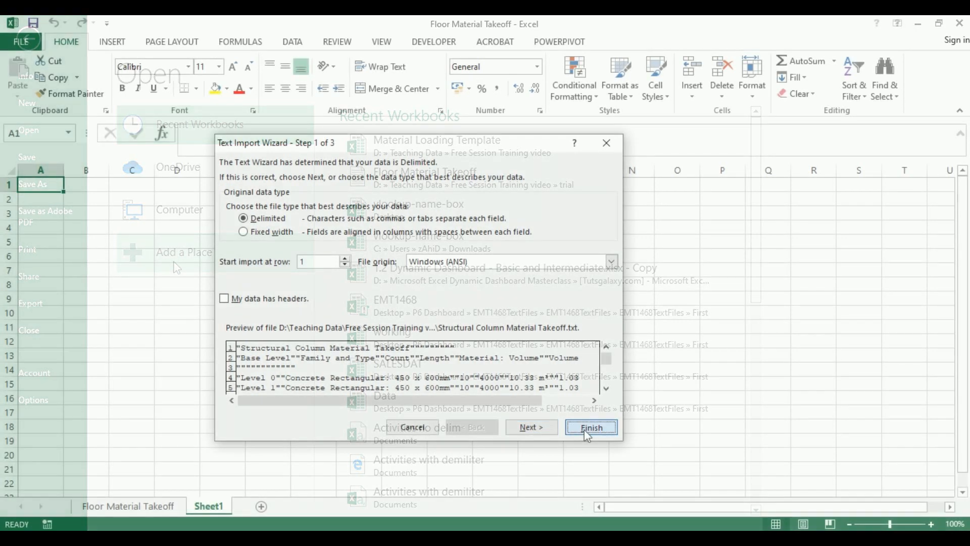
click(589, 426)
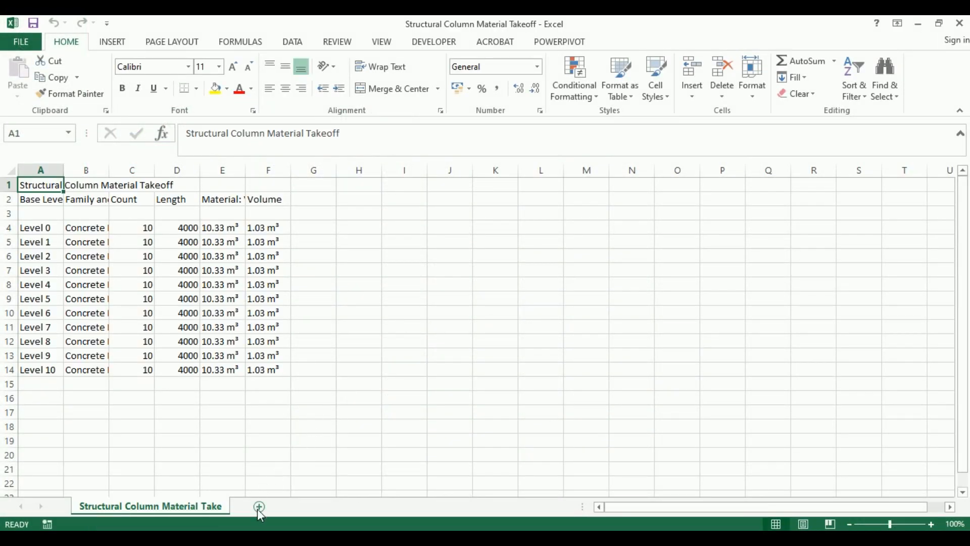
Step: Import the wall takeoff text file into another new Excel sheet
click(259, 506)
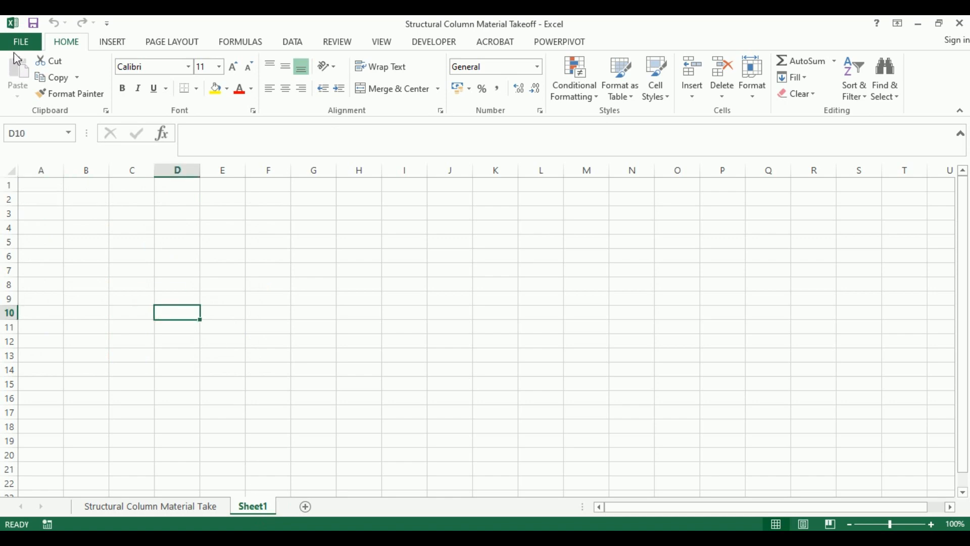
click(20, 42)
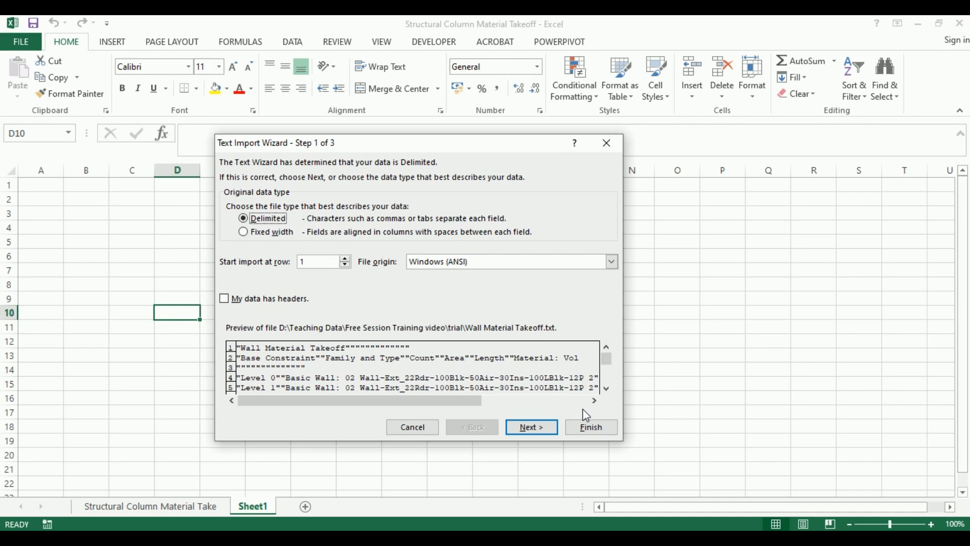
click(590, 427)
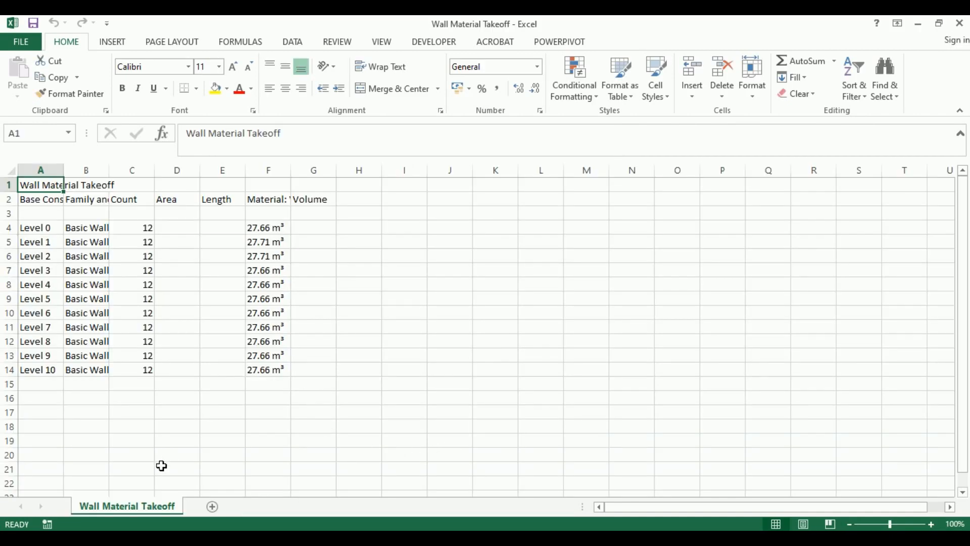
mouse_move(289, 174)
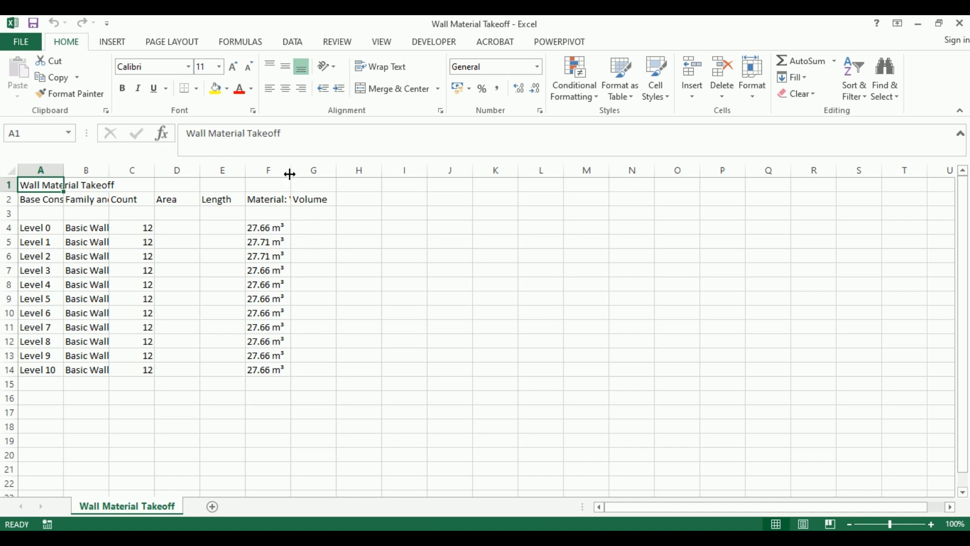
Step: Widen the Material: Volume column and move to the Structural Column Material Takeoff sheet
drag(268, 228, 285, 354)
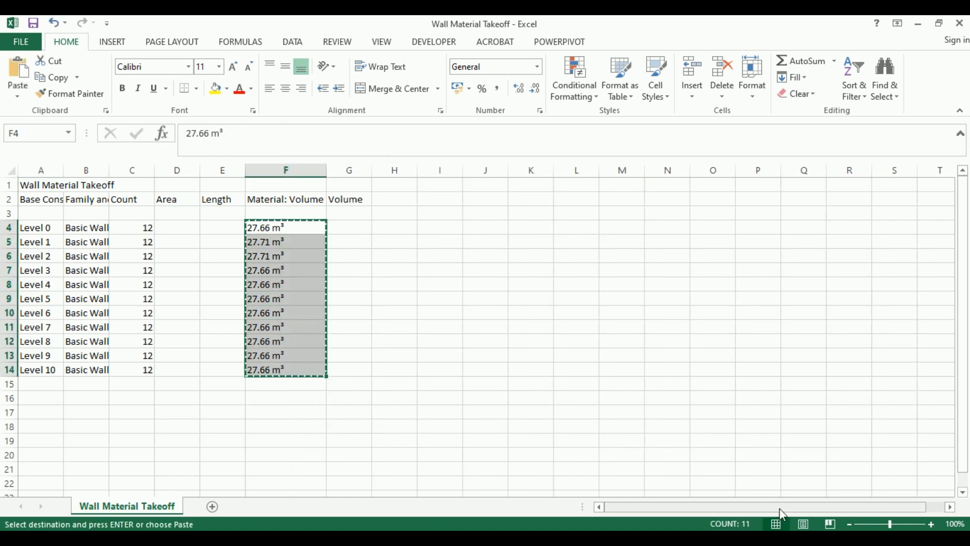
click(252, 505)
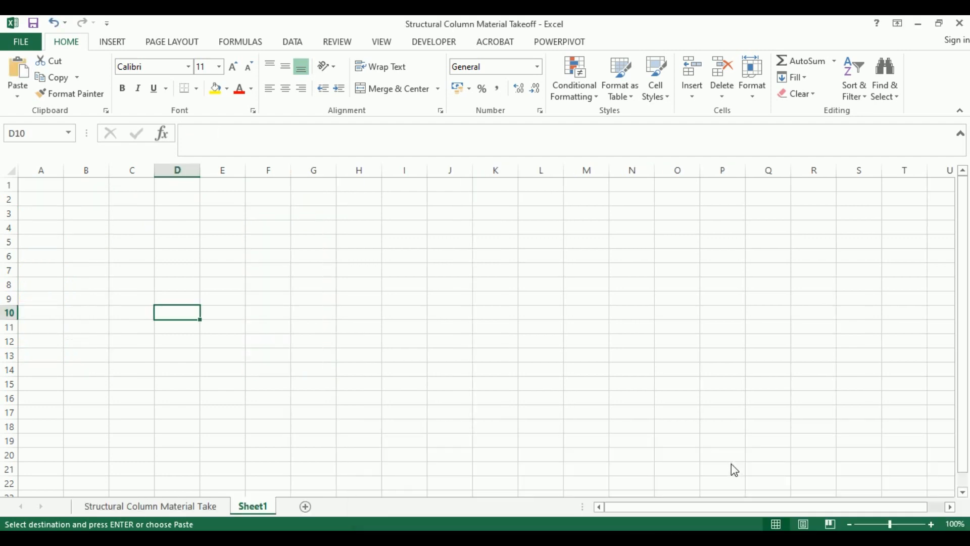
mouse_move(180, 505)
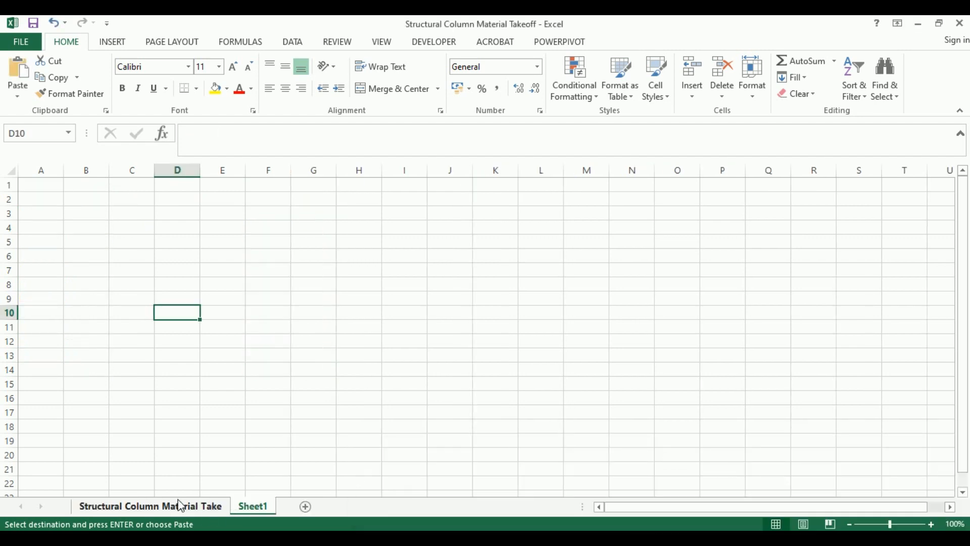
click(150, 505)
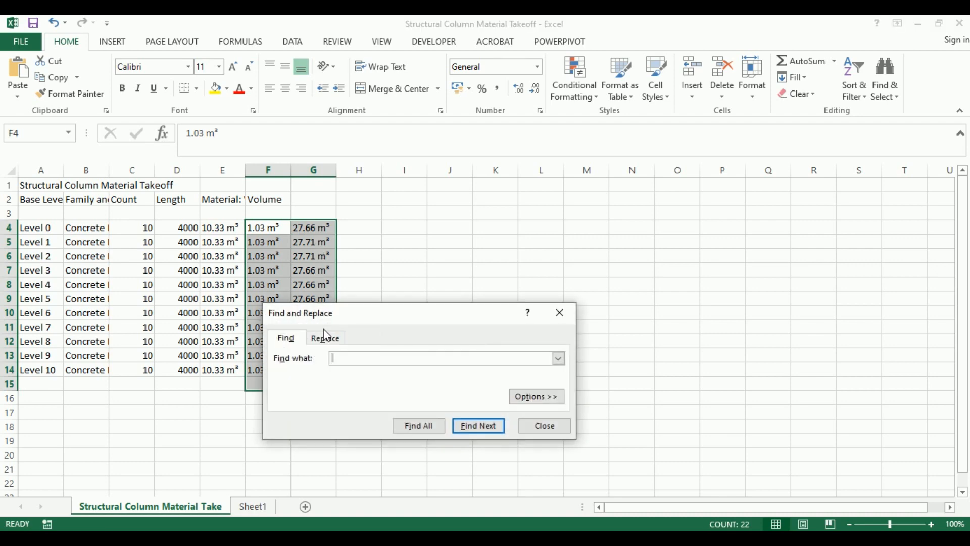
Step: Replace all m³ suffixes with nothing so the volume cells hold plain numbers
click(324, 338)
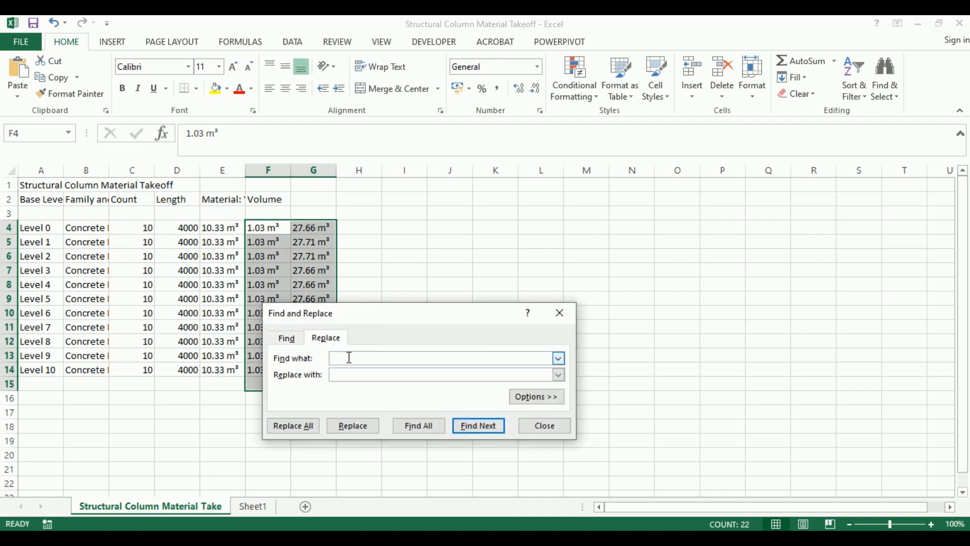
text(m³)
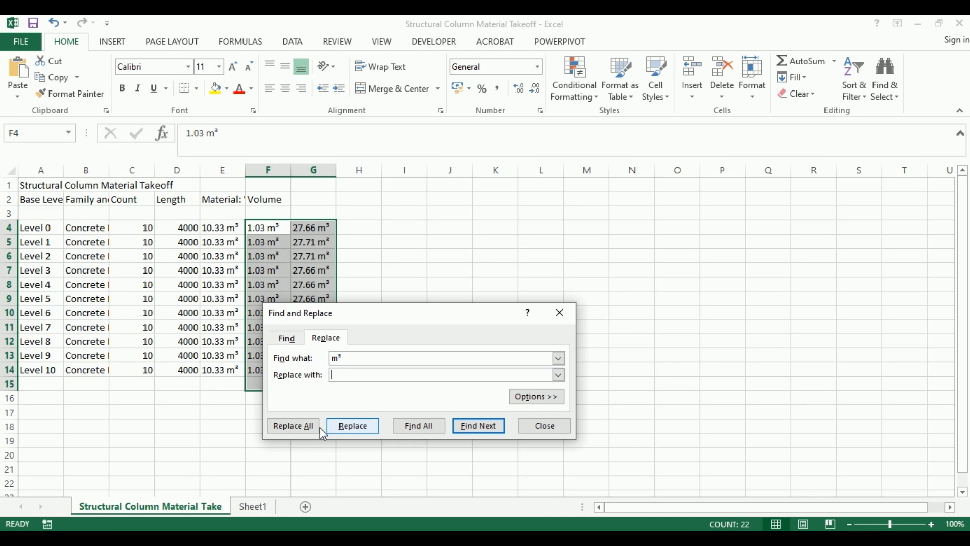
click(292, 426)
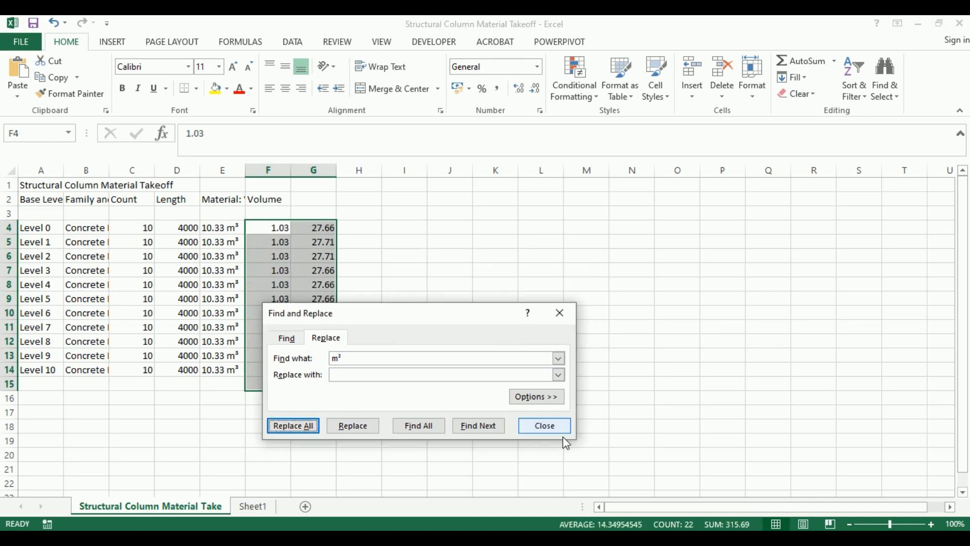
click(544, 425)
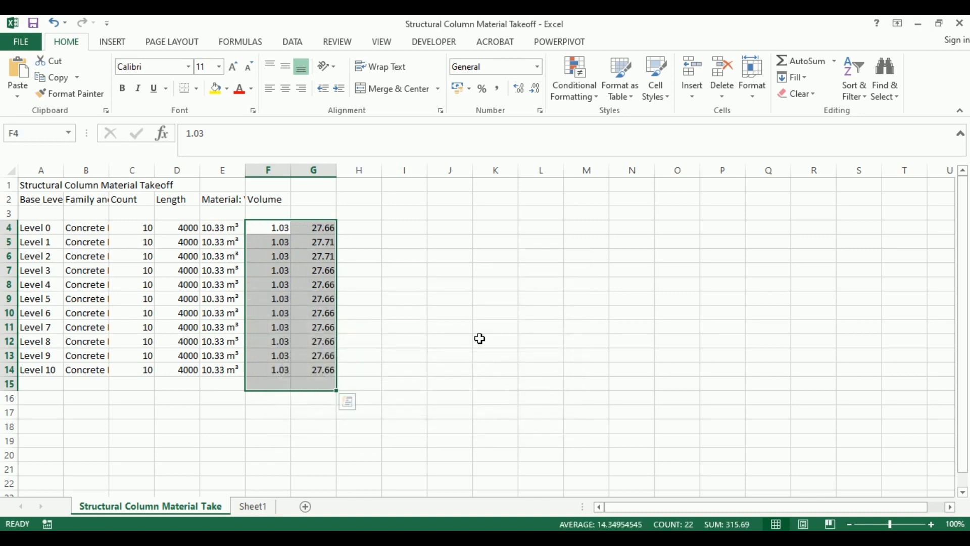
Step: Sum columns F and G into H4 with =SUM and fill it down through H14
click(358, 228)
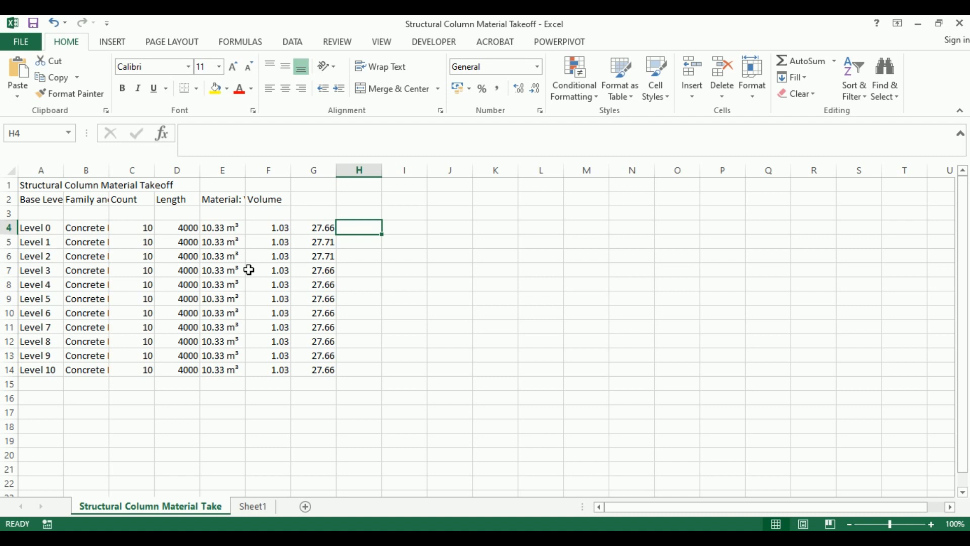
text(=SUM)
click(358, 241)
text(\)
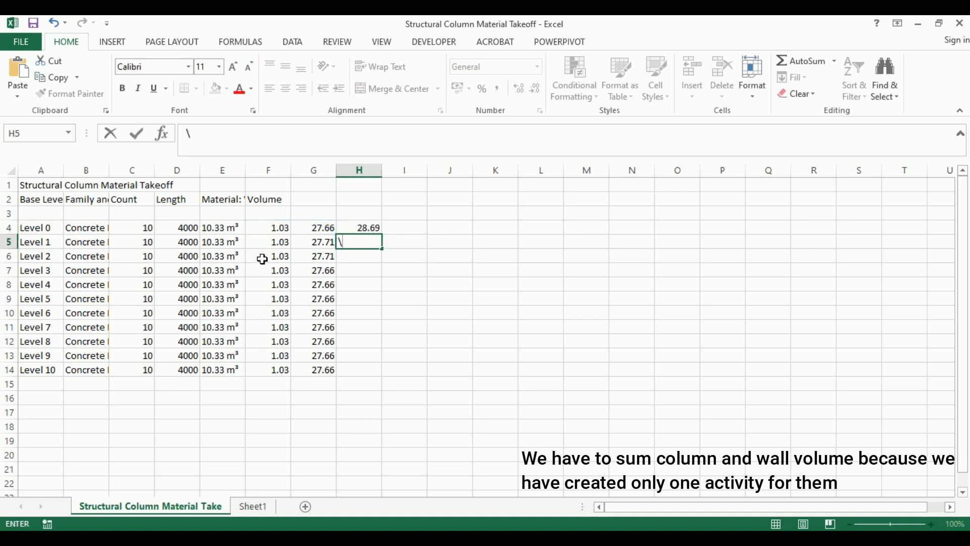
click(358, 227)
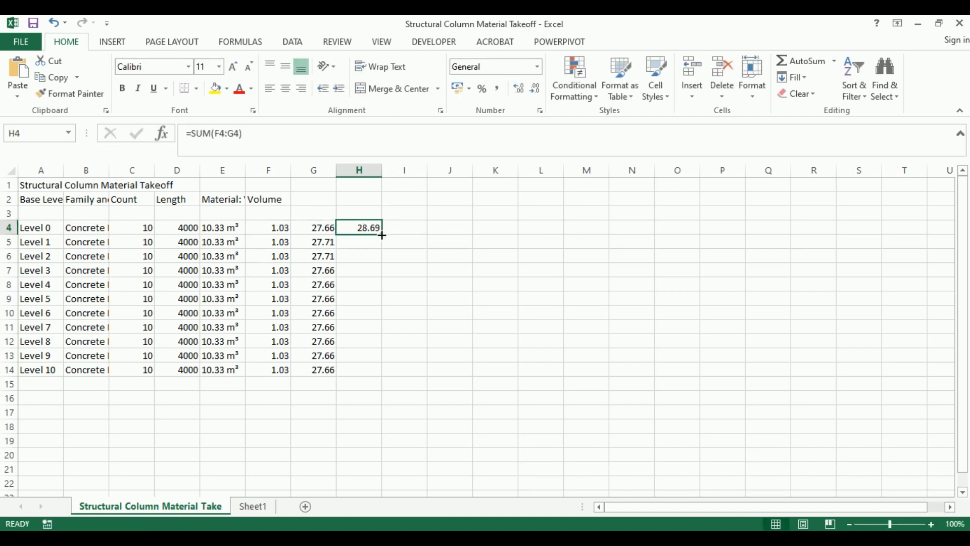
drag(382, 234, 359, 370)
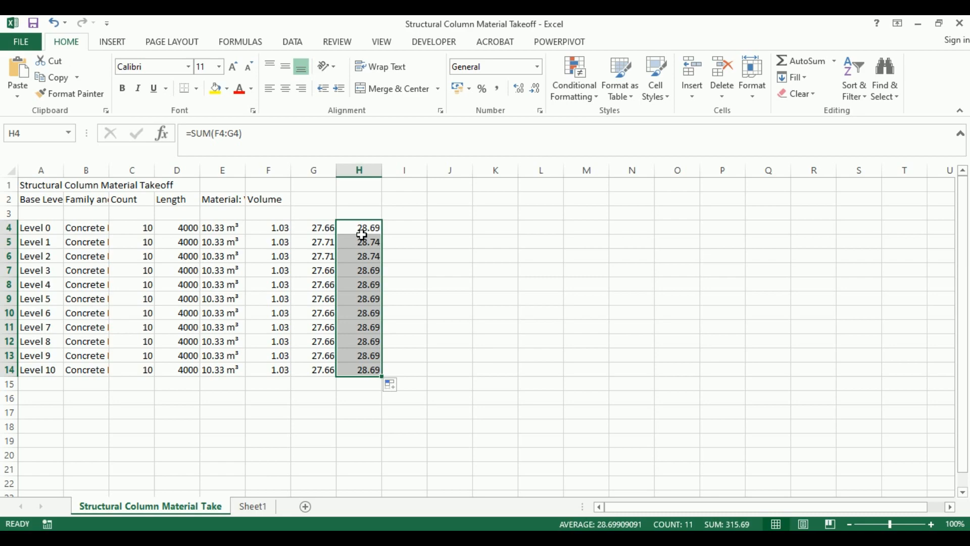
drag(359, 227, 359, 383)
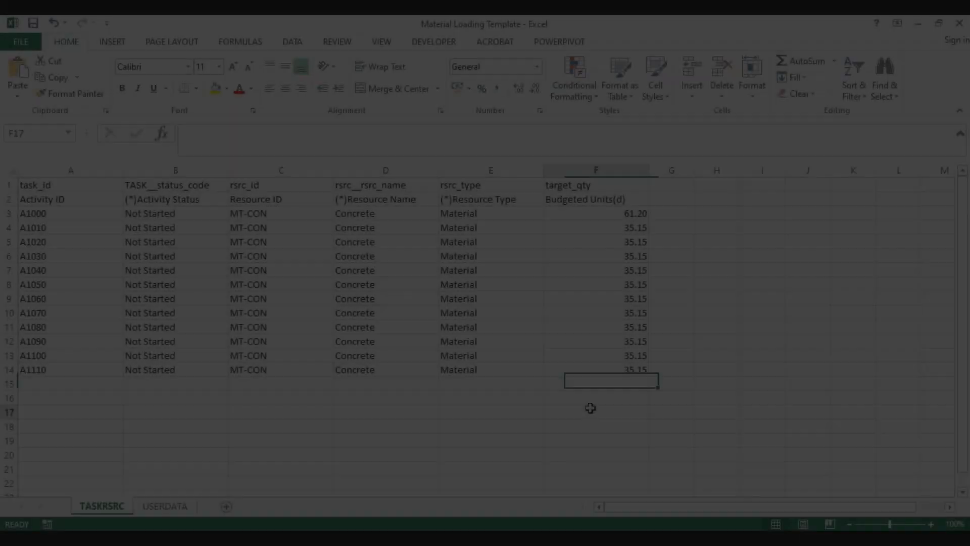
click(595, 411)
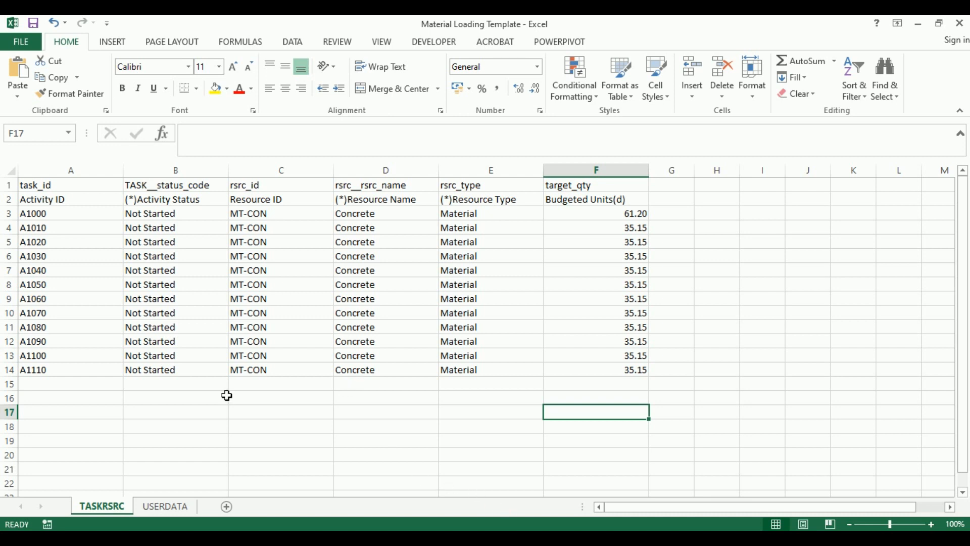
drag(71, 213, 71, 241)
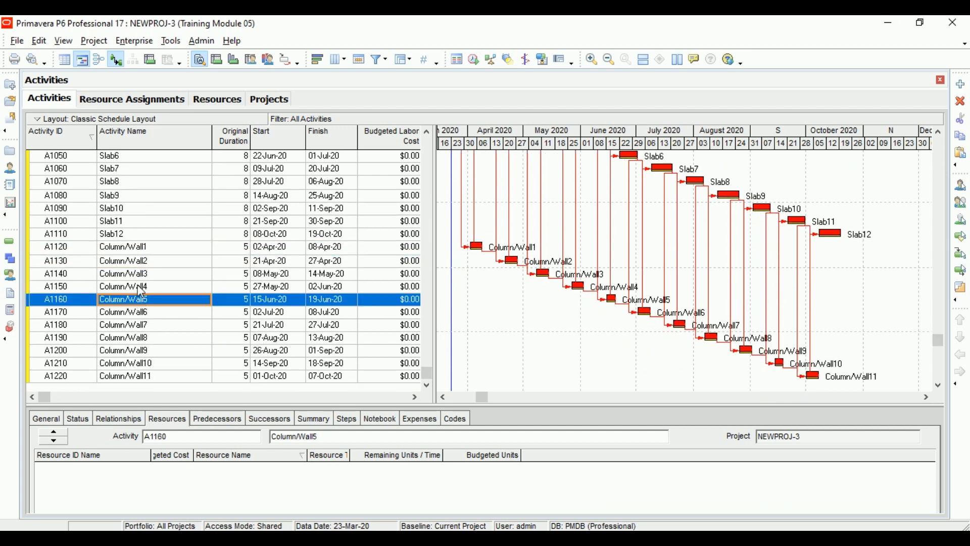
Step: Copy Column/Wall1–Column/Wall11 from P6 and paste them into Book1
click(124, 246)
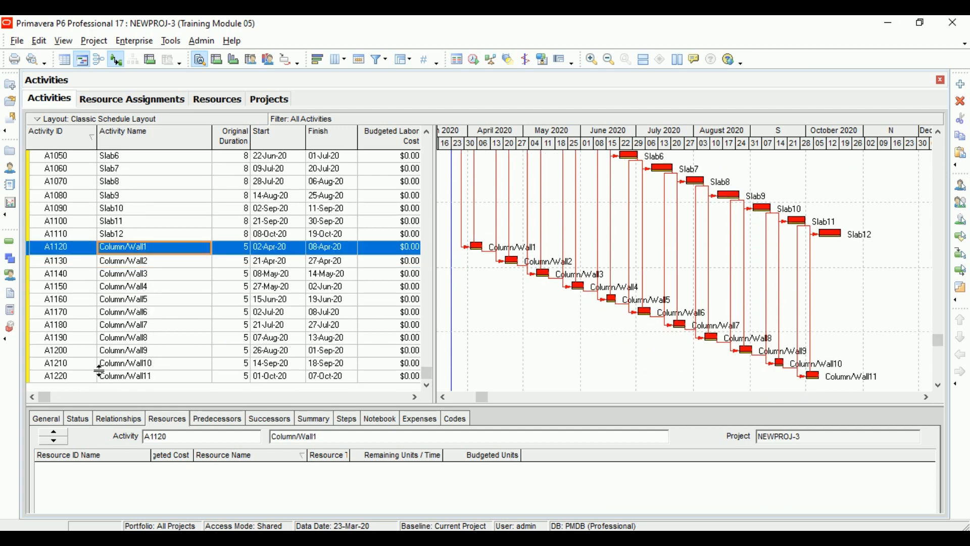
click(123, 376)
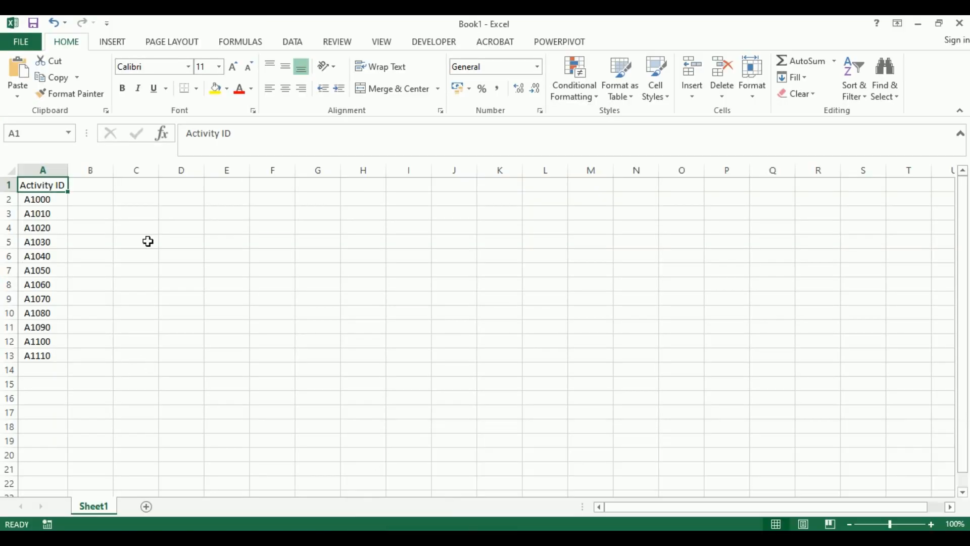
key(ctrl+v)
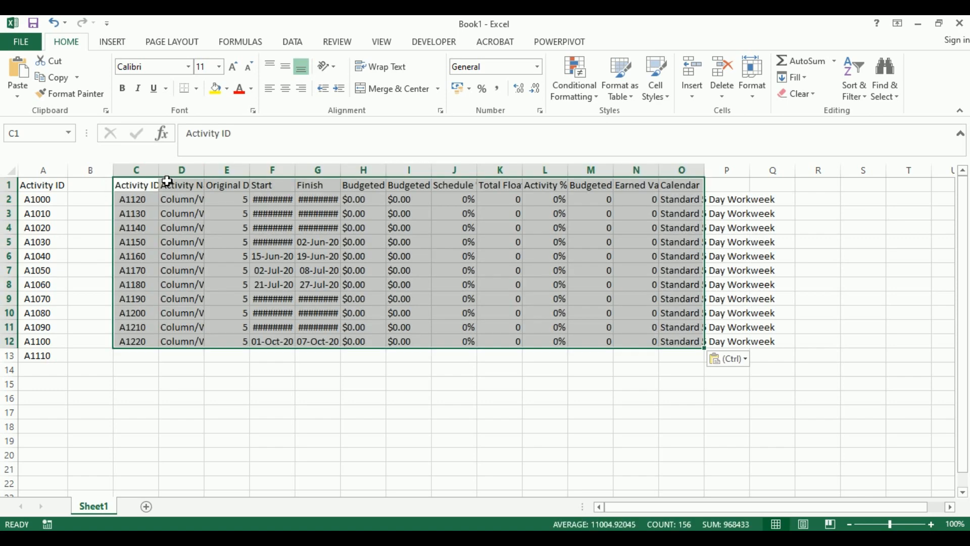
right_click(727, 170)
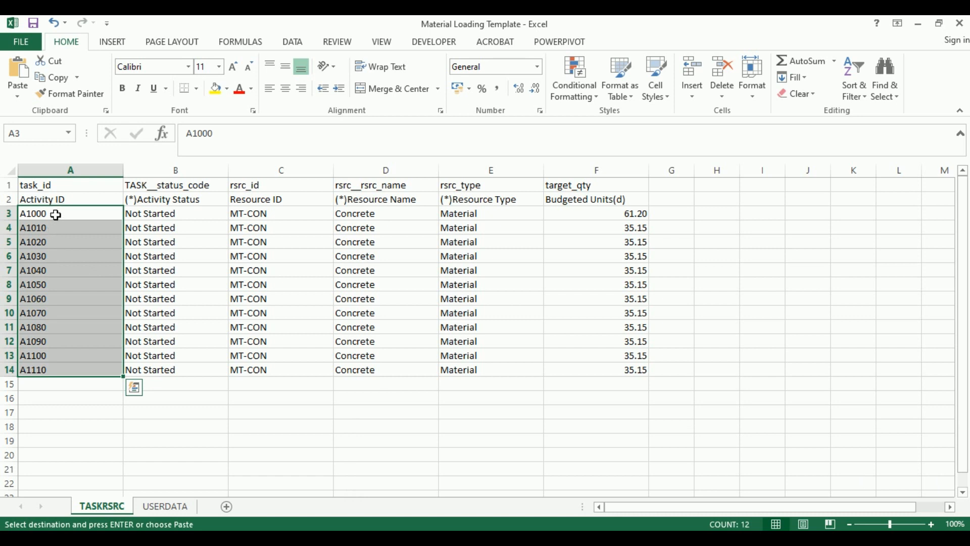
mouse_move(84, 370)
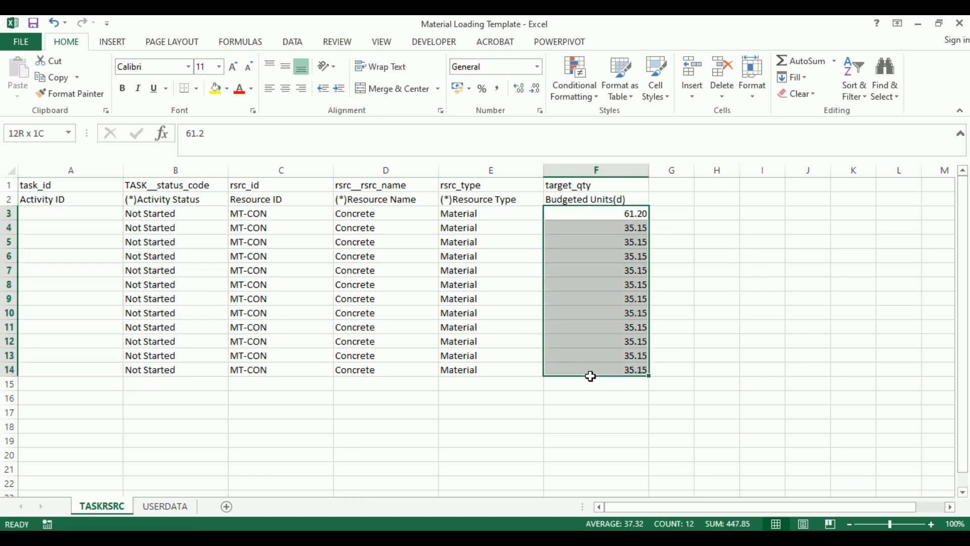
Step: Clear the old budgeted units and paste the Column/Wall activity IDs under Activity ID from A3
key(Delete)
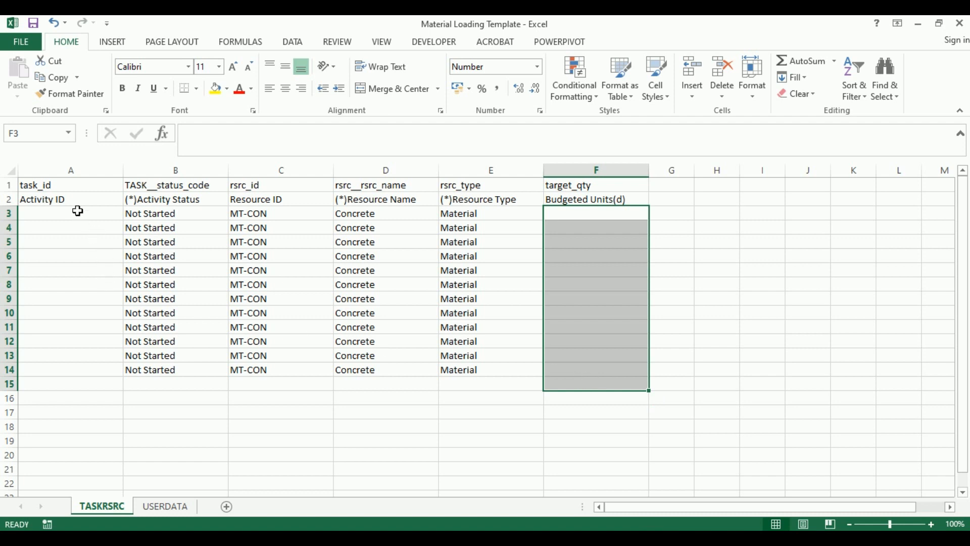
click(70, 213)
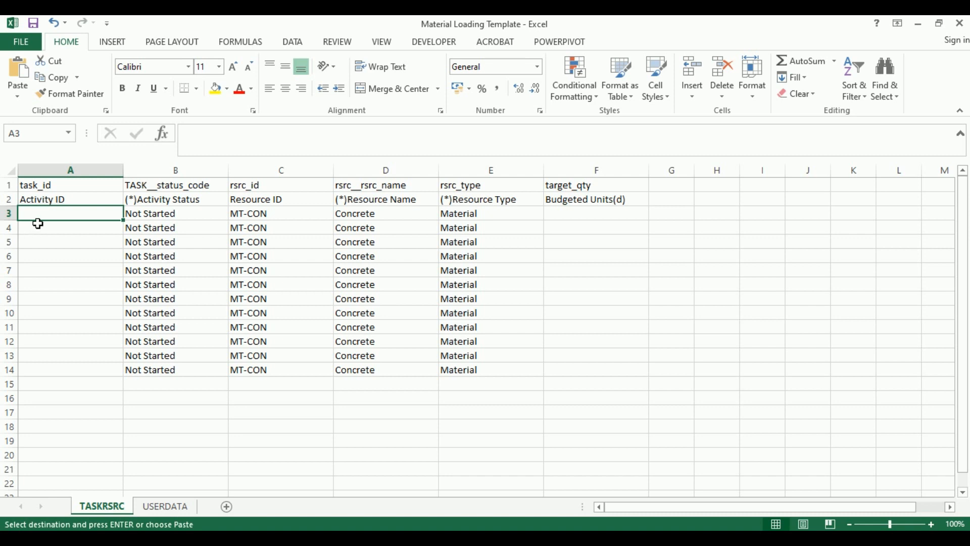
key(ctrl+v)
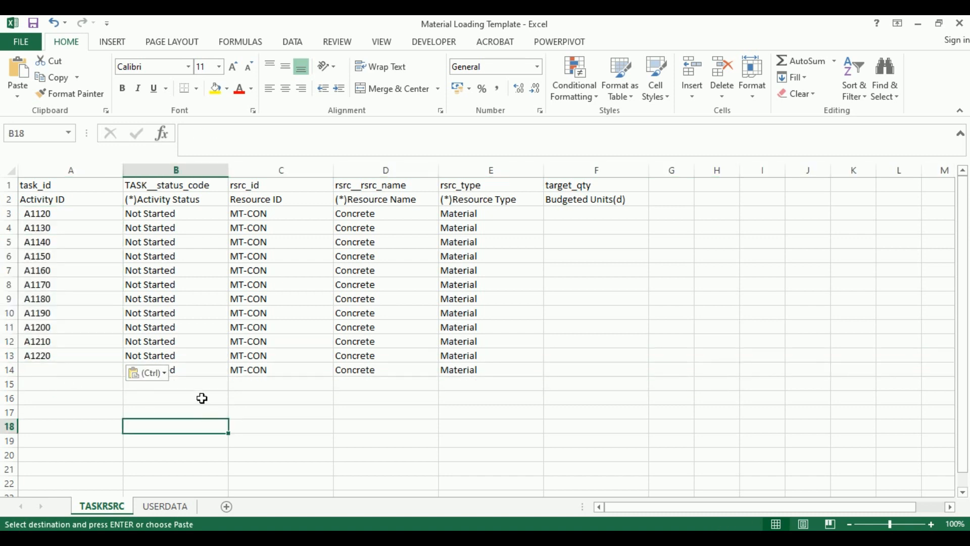
click(175, 370)
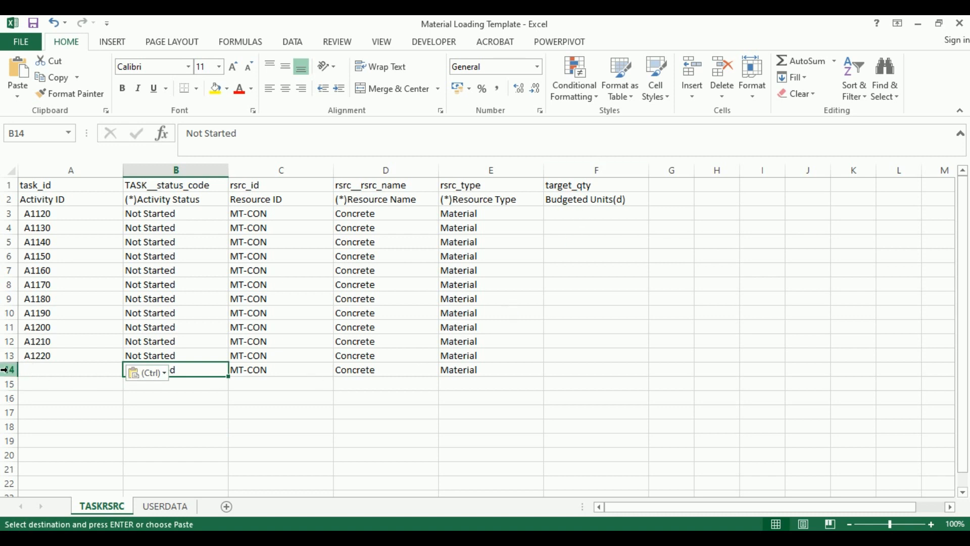
click(71, 370)
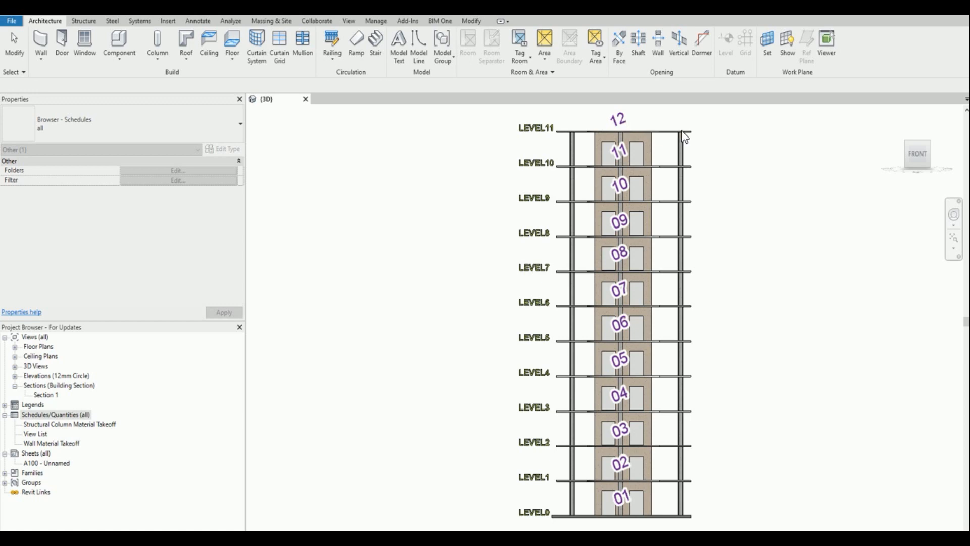
mouse_move(603, 162)
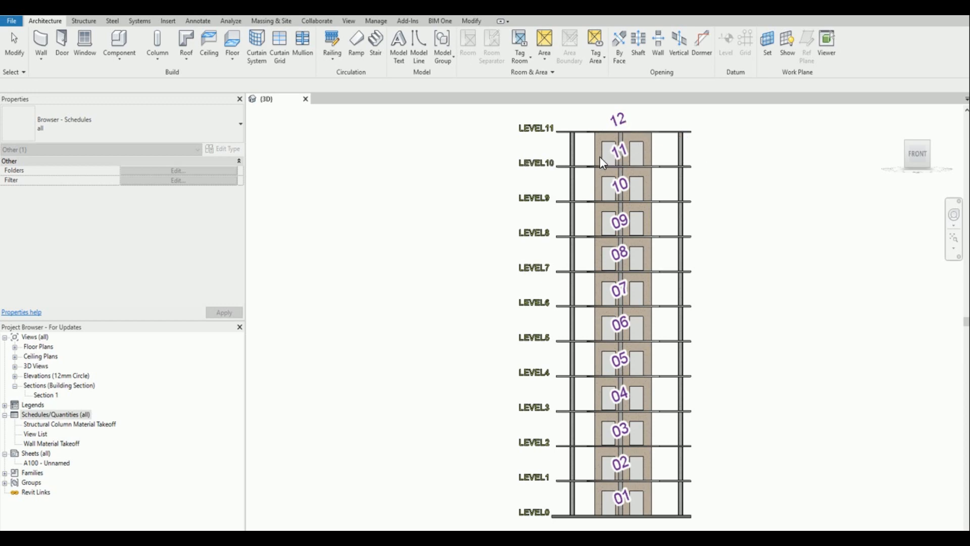
mouse_move(617, 121)
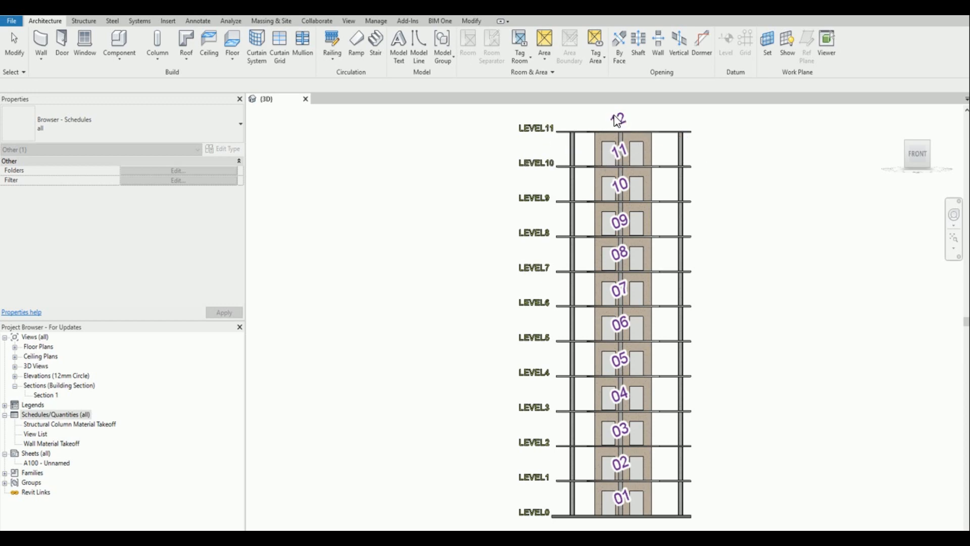
mouse_move(627, 162)
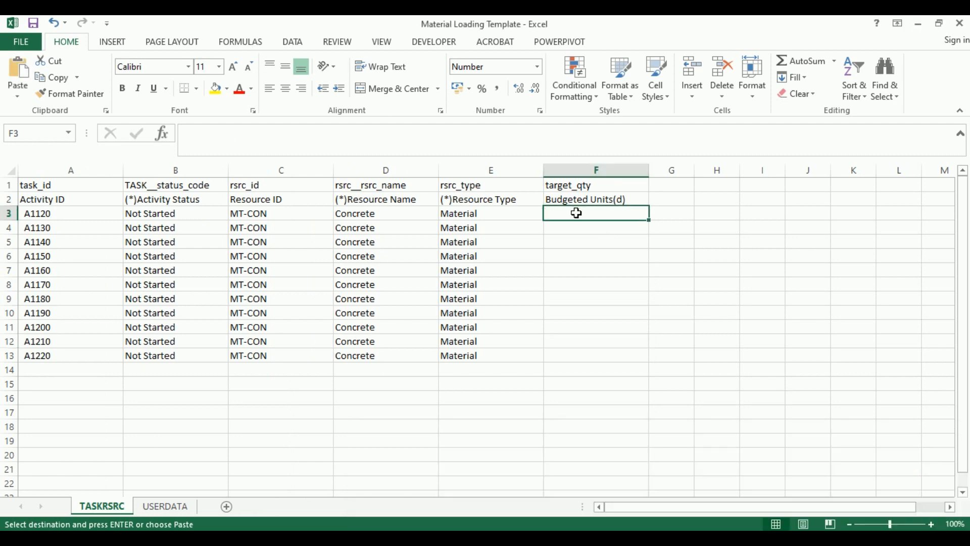
Step: Paste the 28.69–28.74 quantities into Budgeted Units for A1120–A1220 and clean them with Replace All
key(ctrl+v)
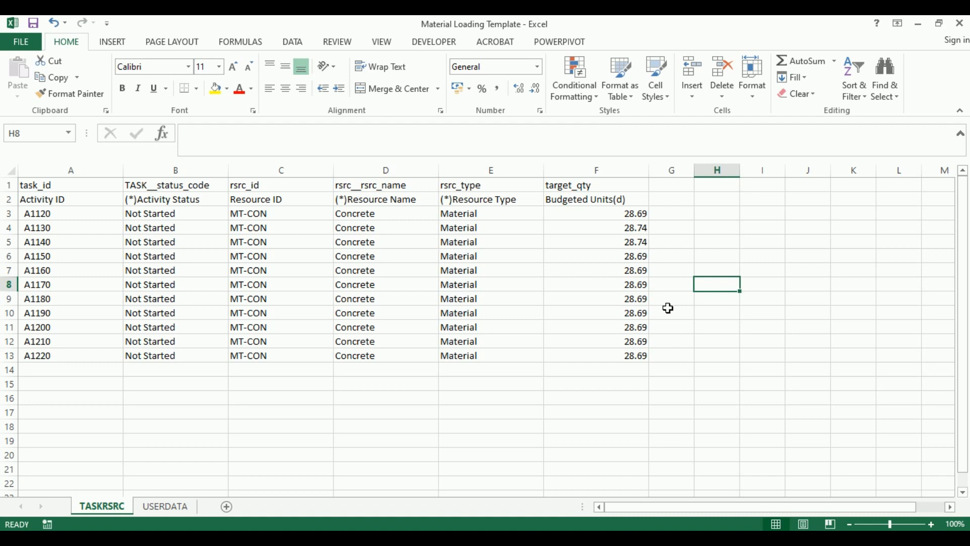
drag(70, 213, 71, 326)
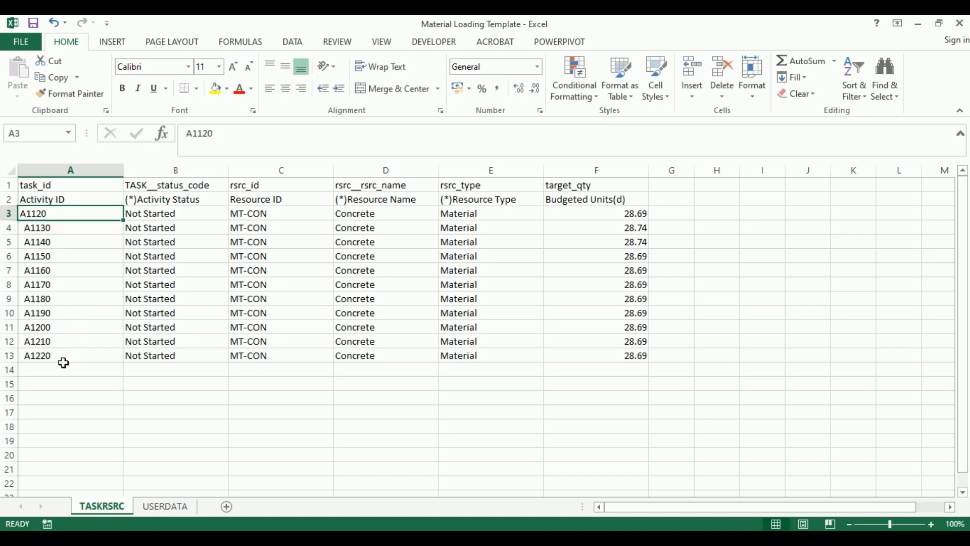
drag(70, 213, 70, 355)
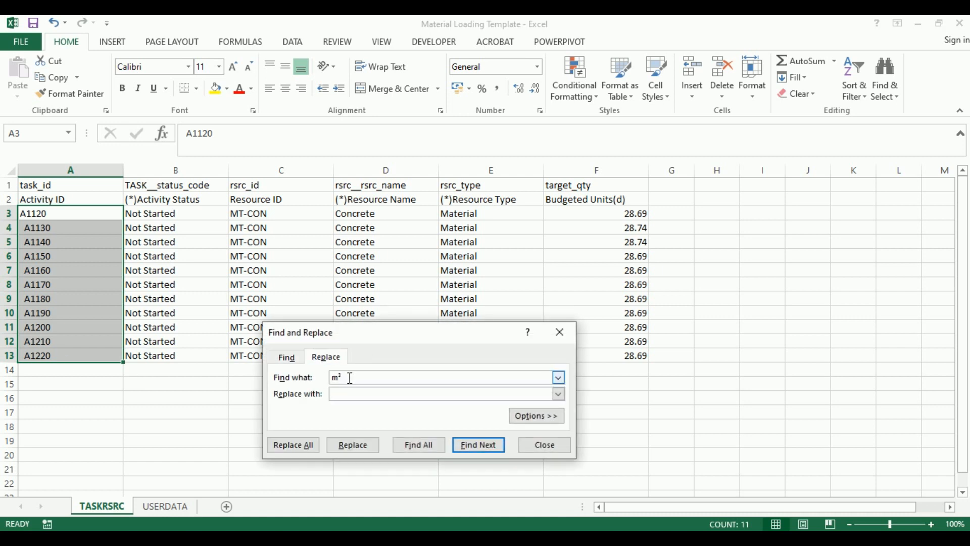
click(292, 445)
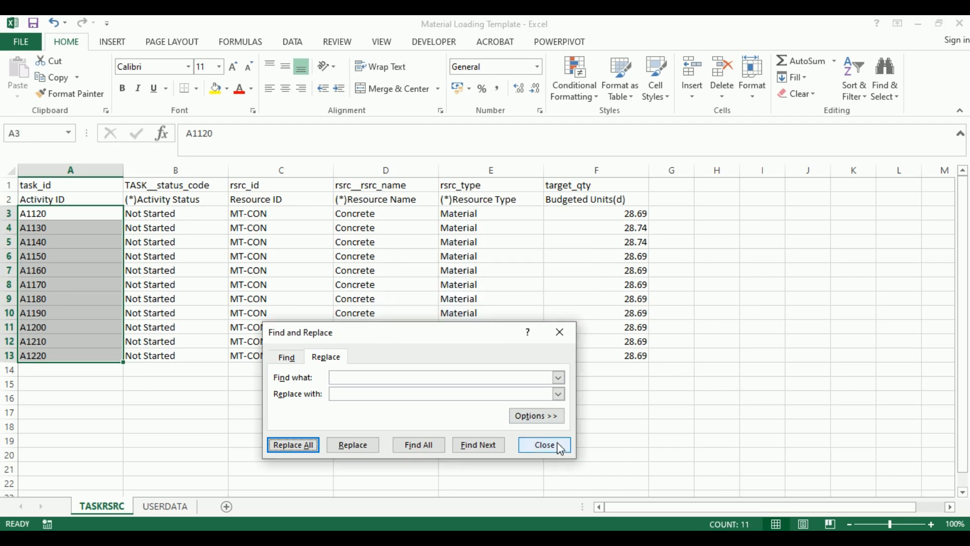
click(544, 445)
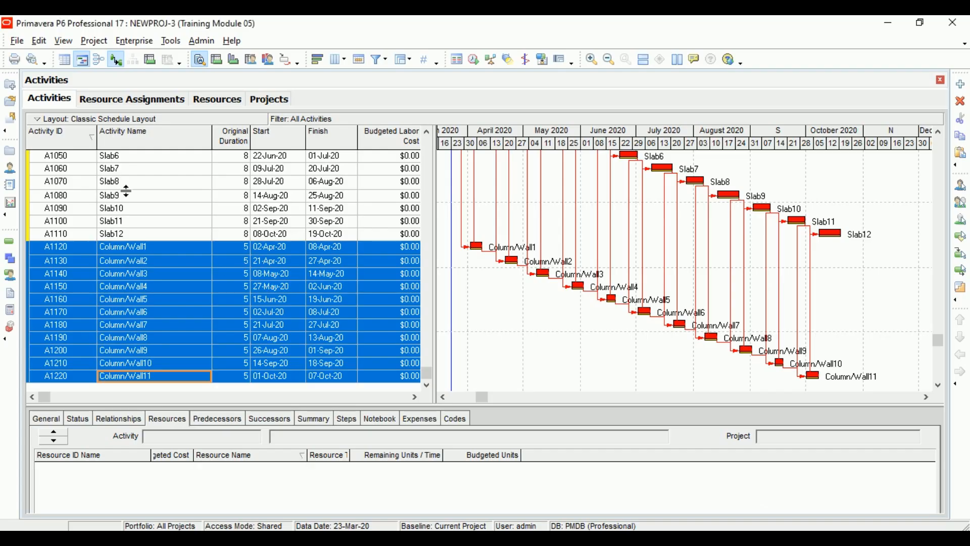
Step: Start a Spreadsheet (XLSX) import of the Material Loading Template with Resource Assignments ticked
click(131, 99)
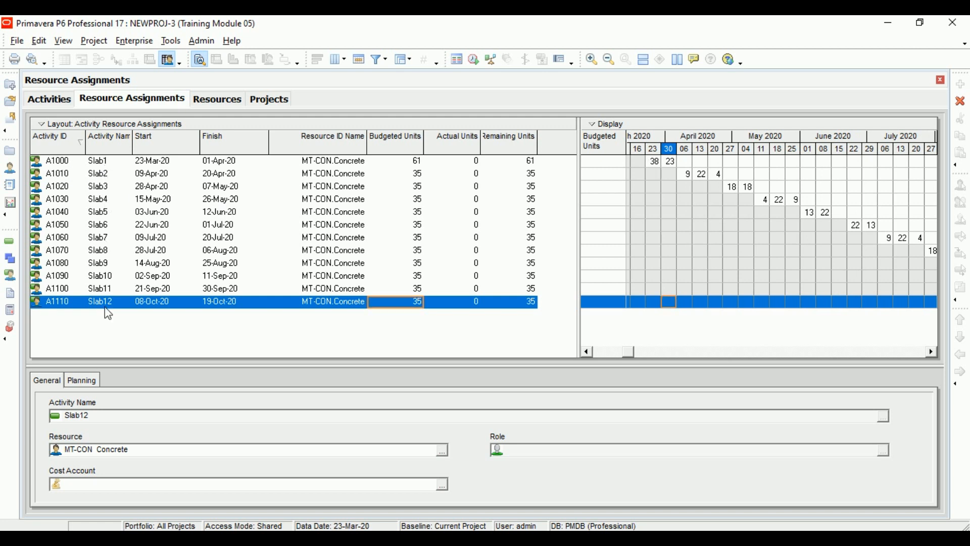
click(18, 40)
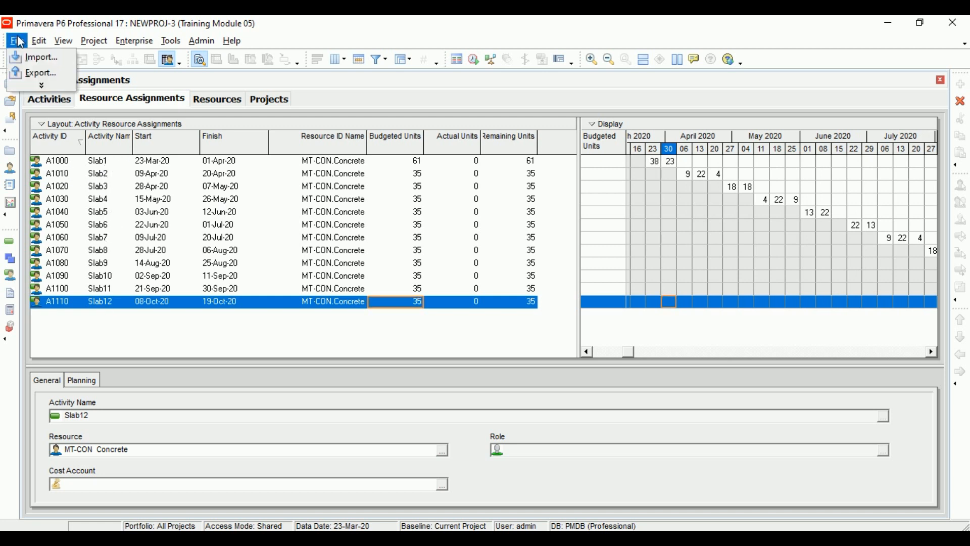
click(40, 56)
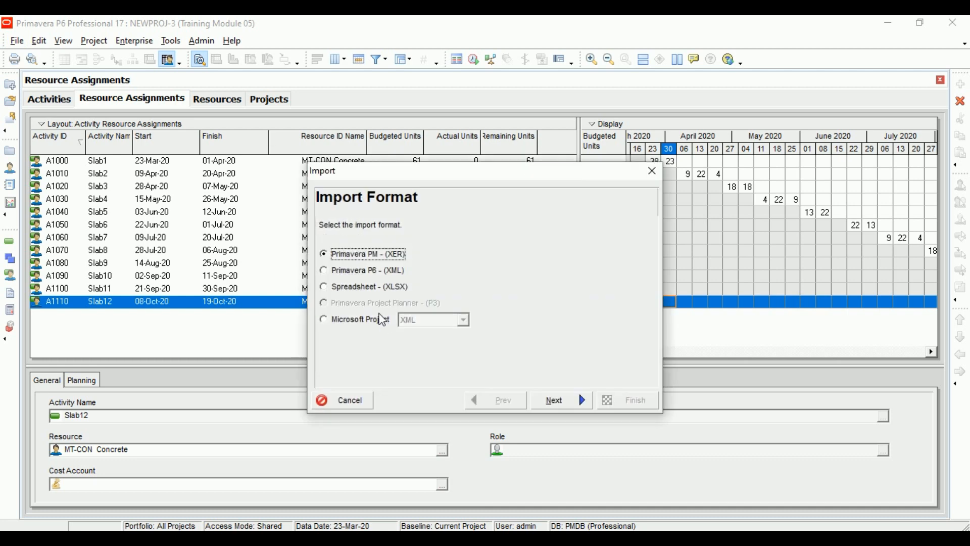
click(553, 401)
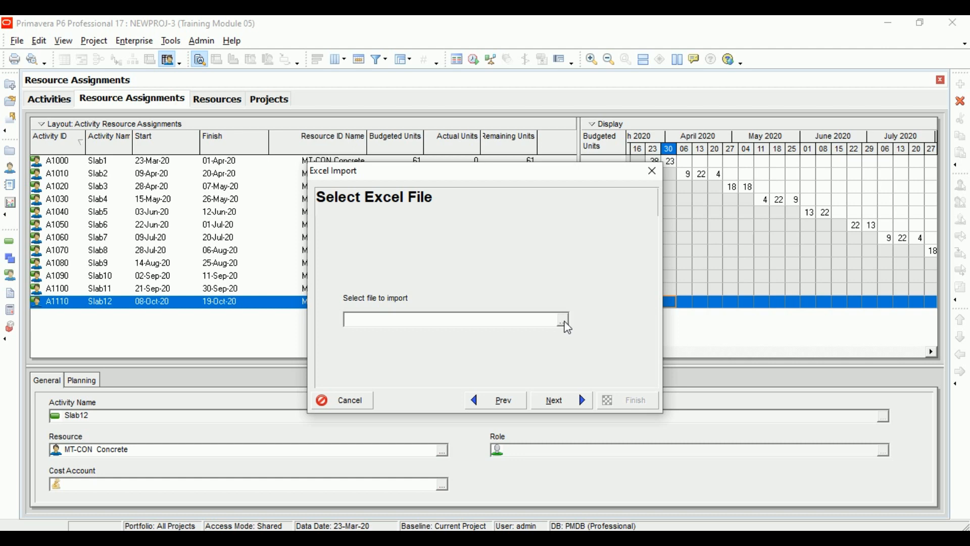
click(563, 320)
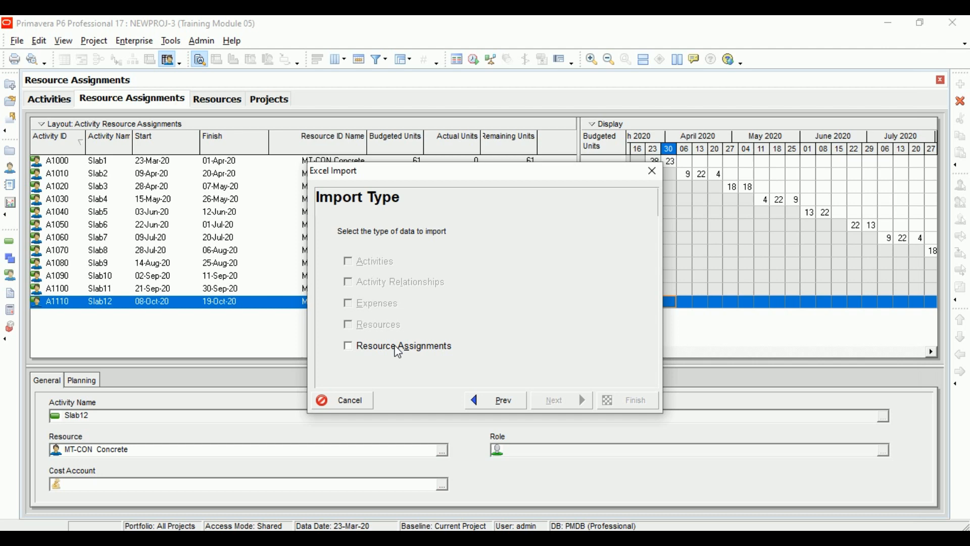
click(349, 346)
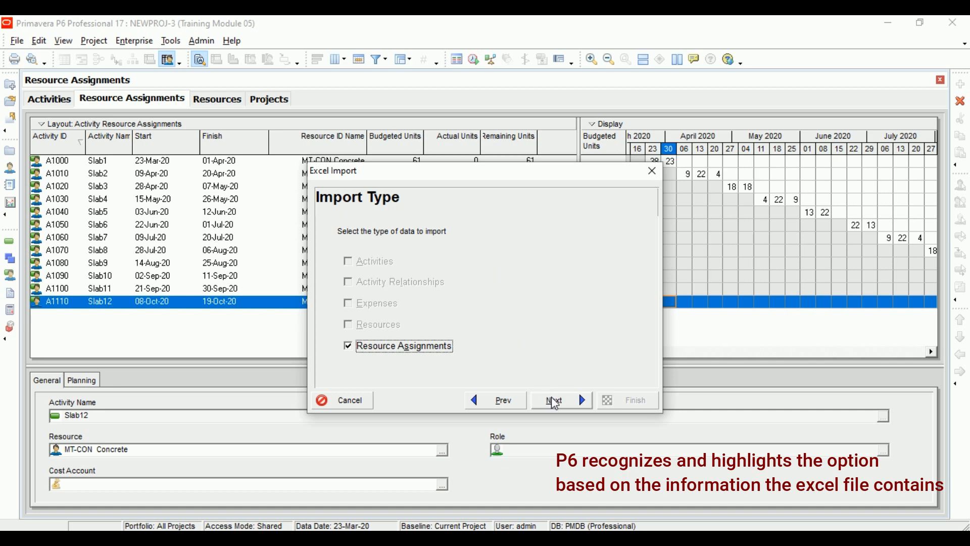
Step: Set the import to update existing project NEWPROJ-3 and run it through to the summary
click(553, 400)
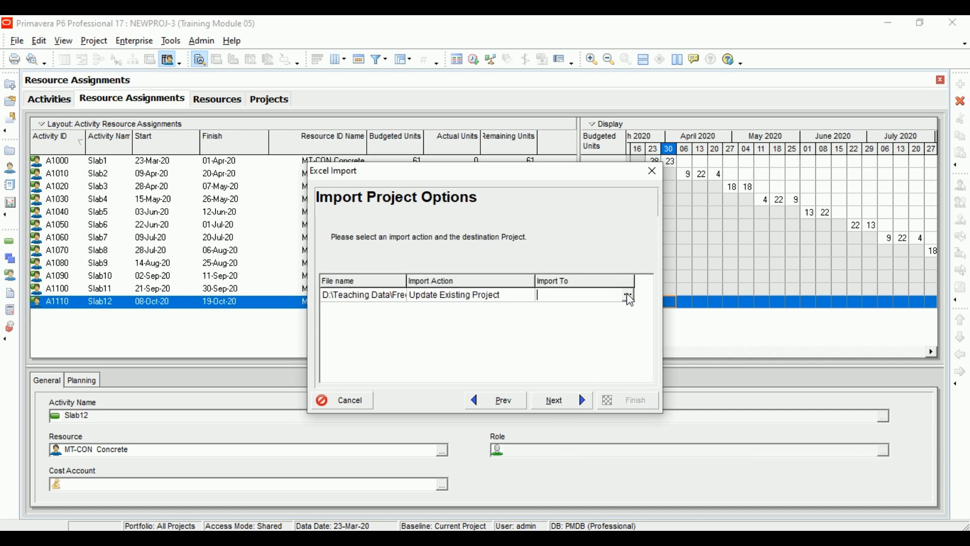
click(628, 294)
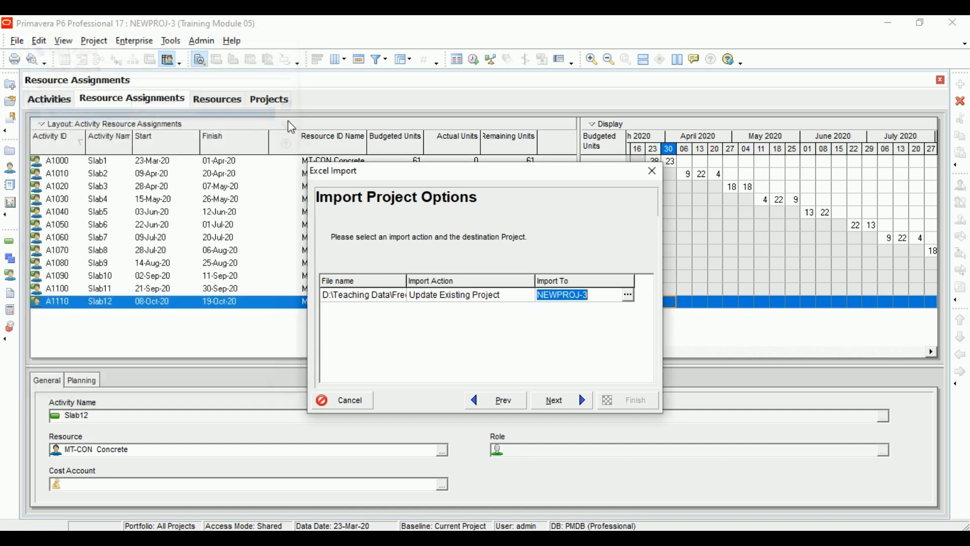
click(553, 400)
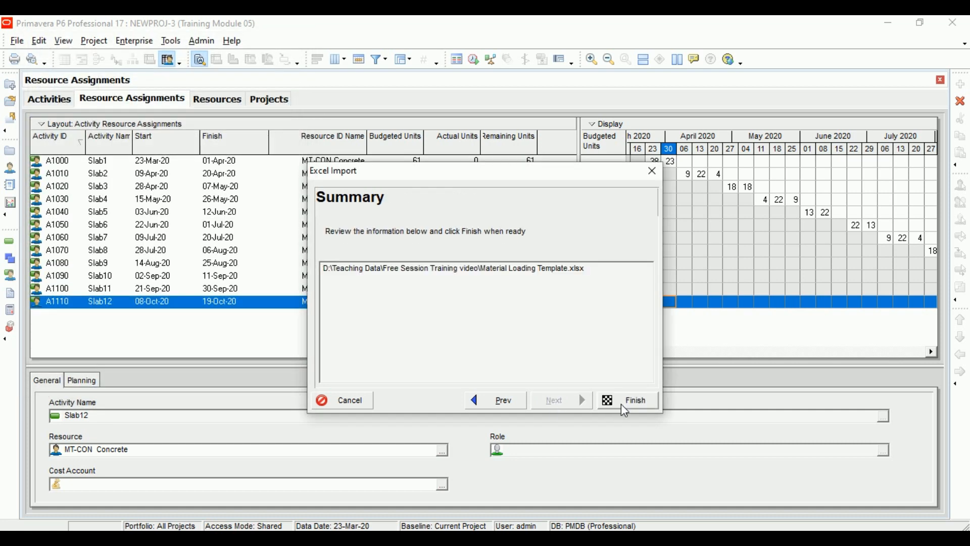
click(635, 400)
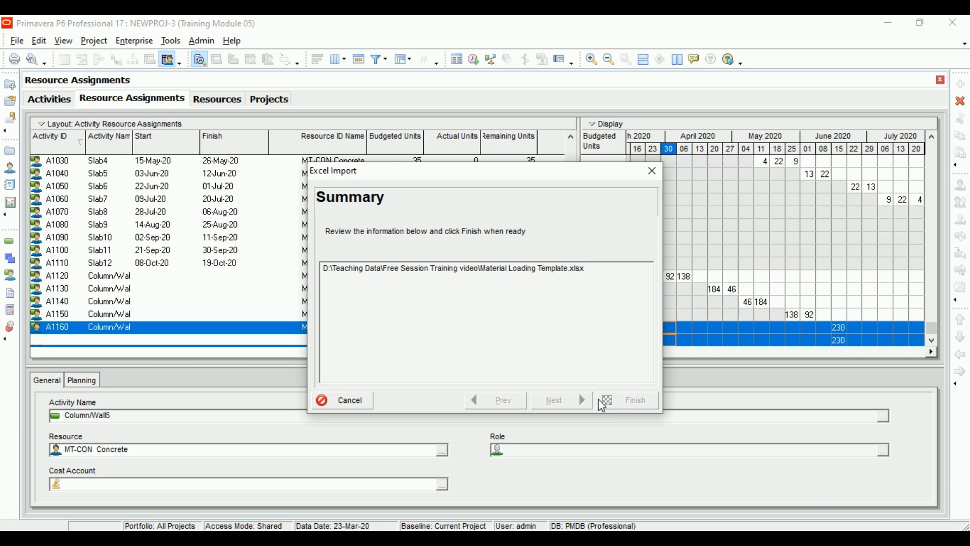
scroll(down, 3)
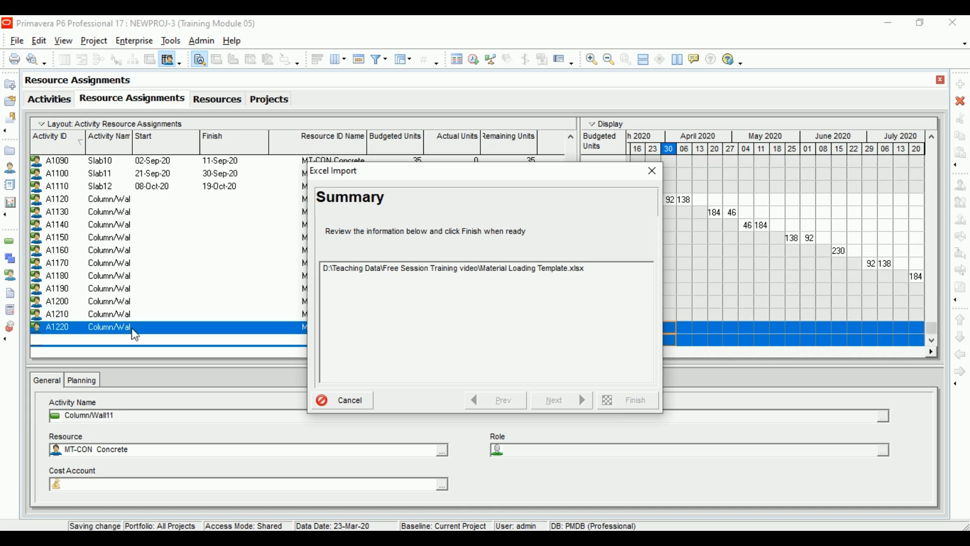
Step: Dismiss the import summary and review the MT-CON.Concrete 29-unit assignments for Column/Wall activities
click(635, 400)
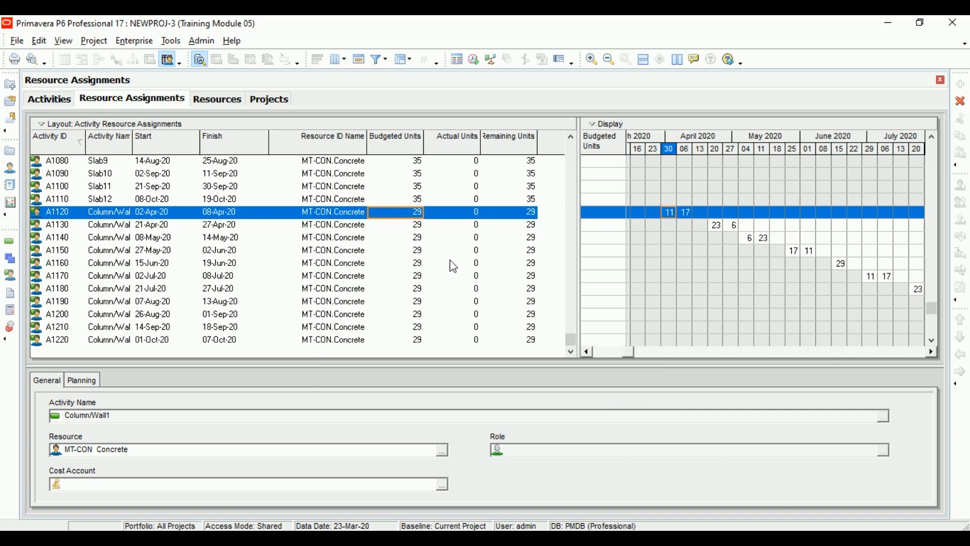
click(417, 263)
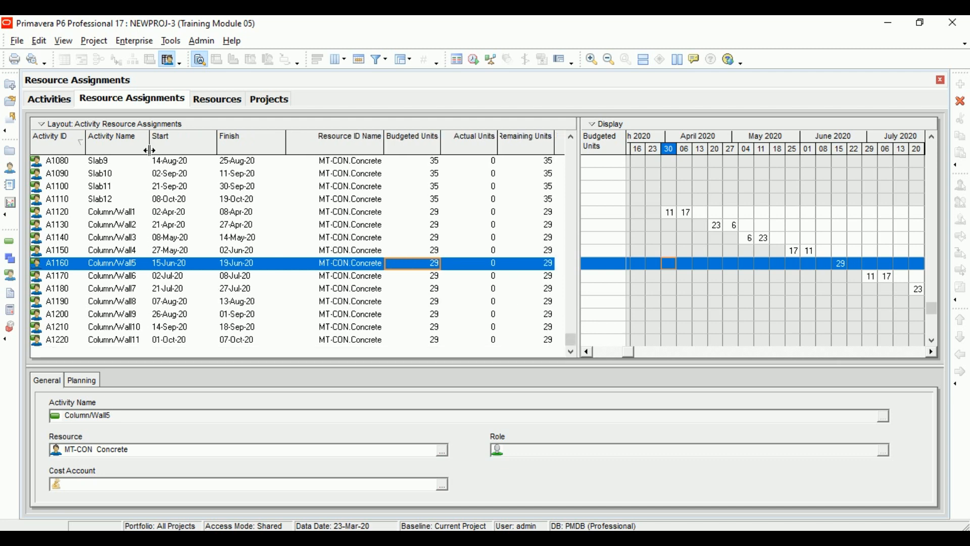
mouse_move(286, 146)
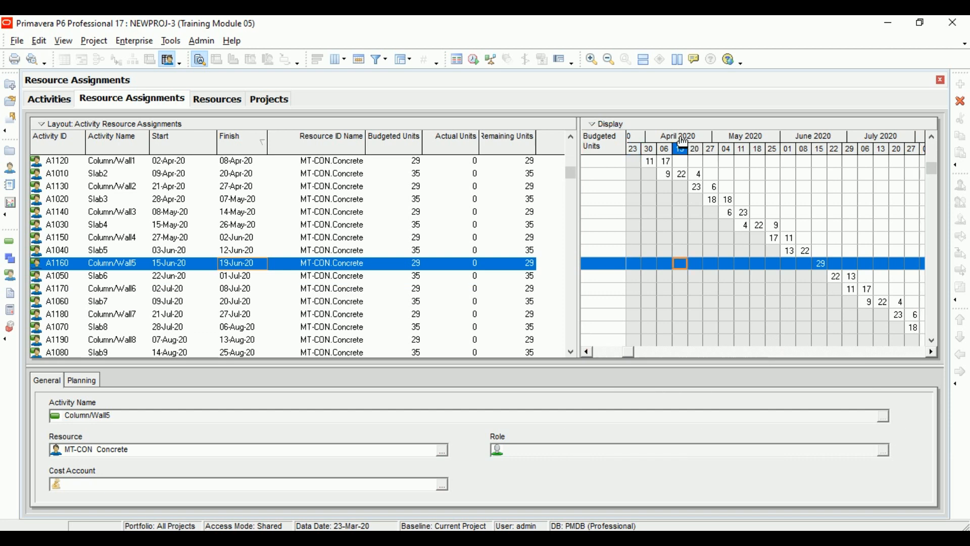
scroll(down, 3)
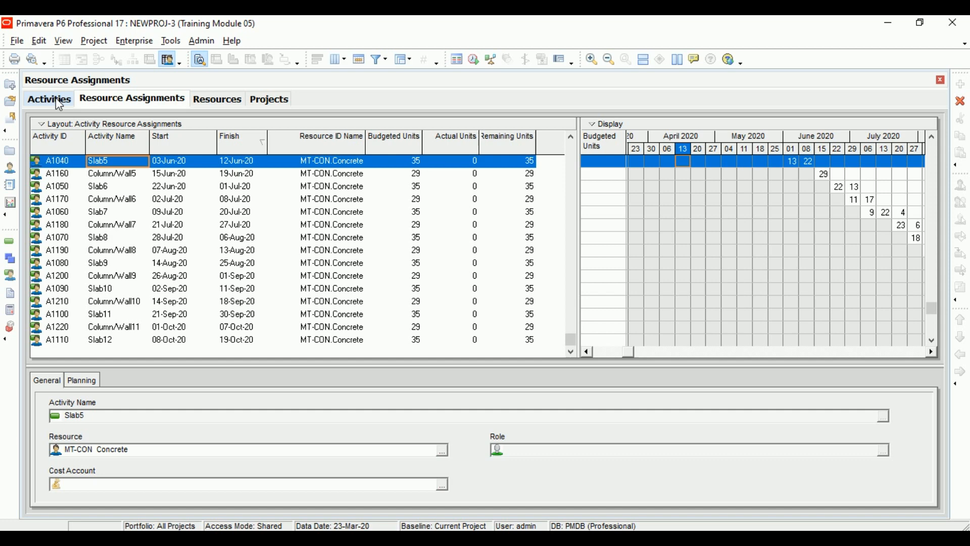
Step: Return to Activities and confirm Slab12 shows 35 and Column/Wall1 shows 29 budgeted concrete units
click(49, 99)
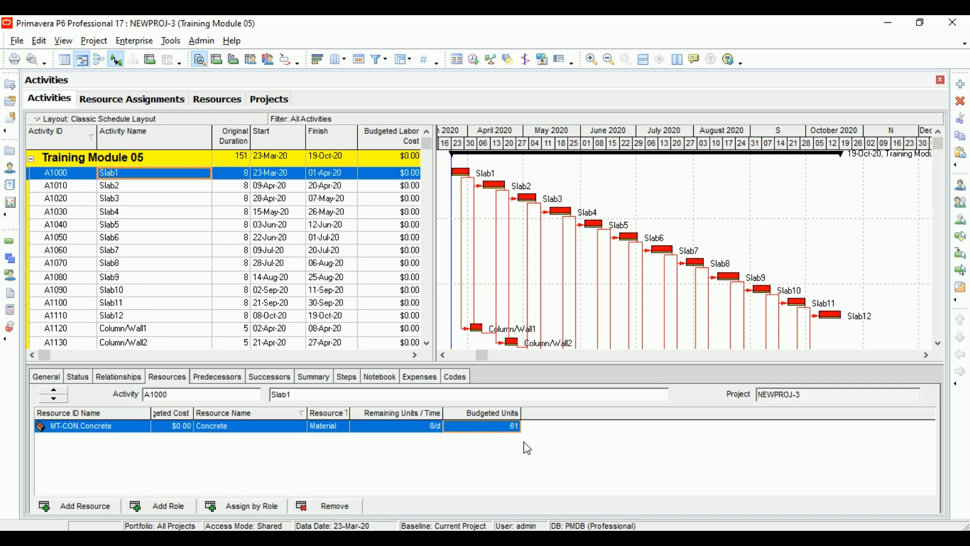
mouse_move(218, 167)
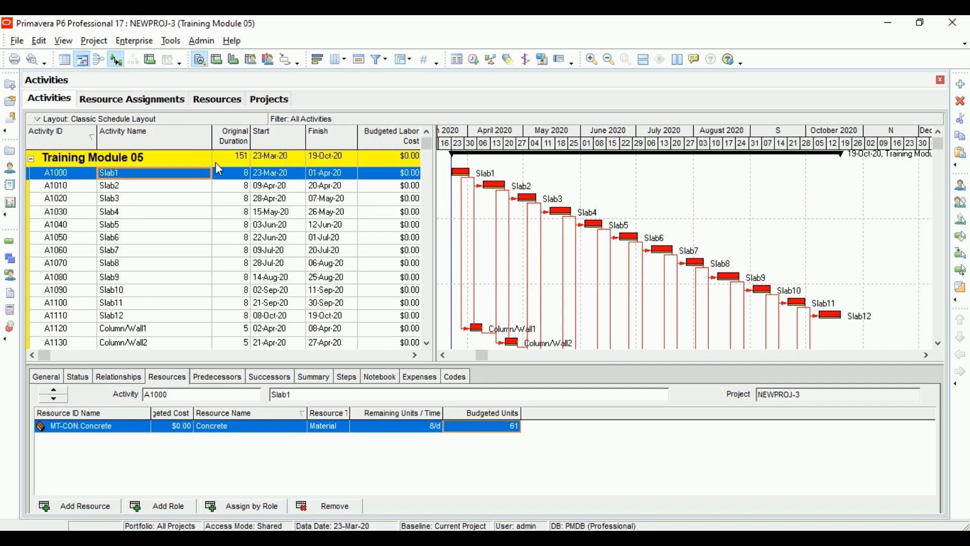
click(110, 186)
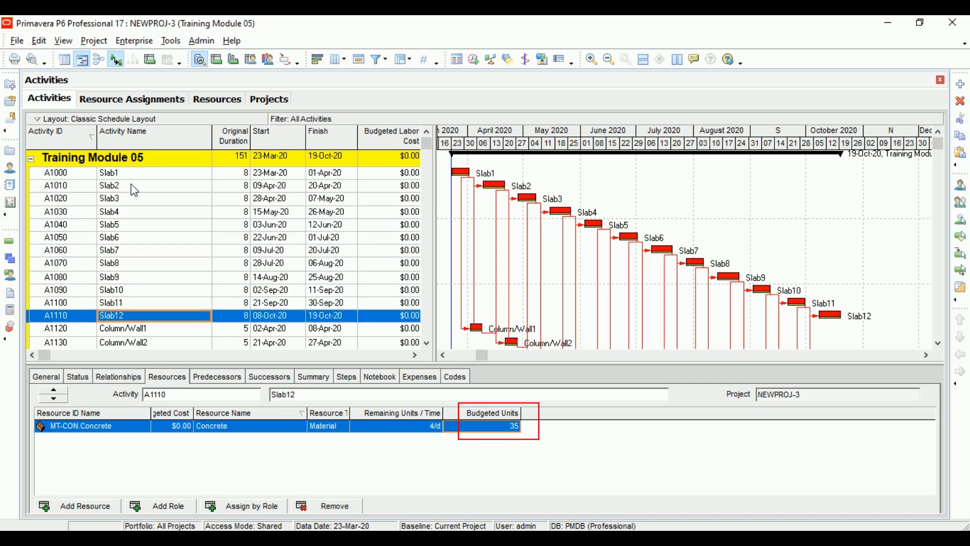
click(124, 328)
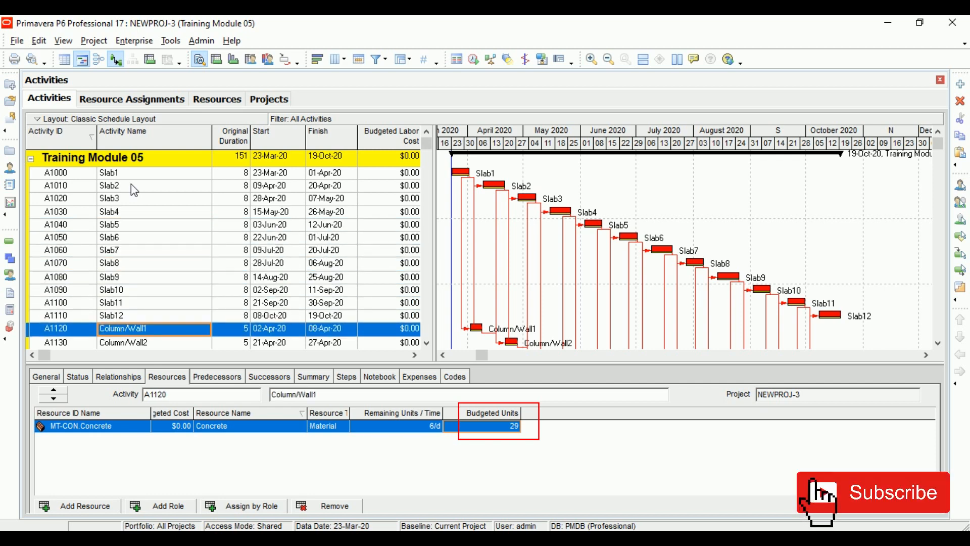